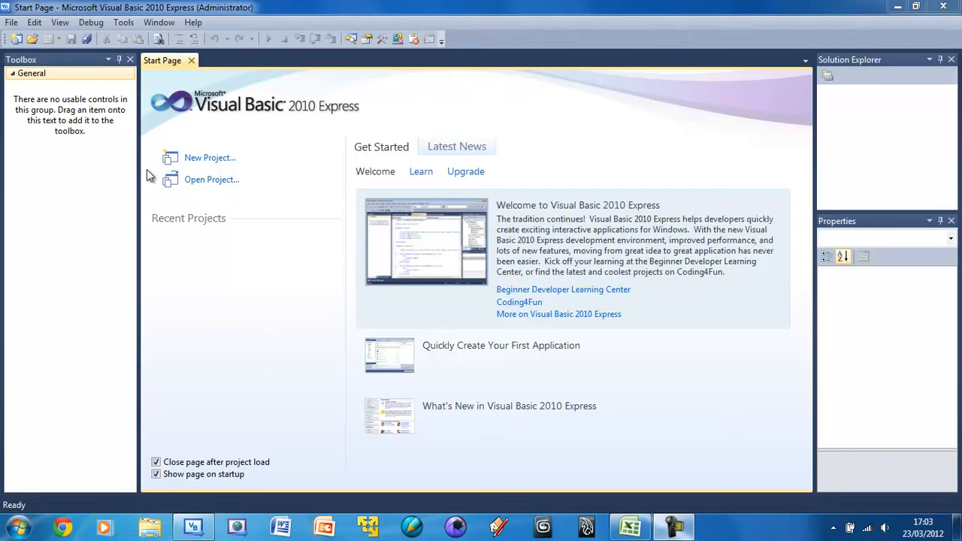
{"action": "mouse_move", "coordinate": [304, 269]}
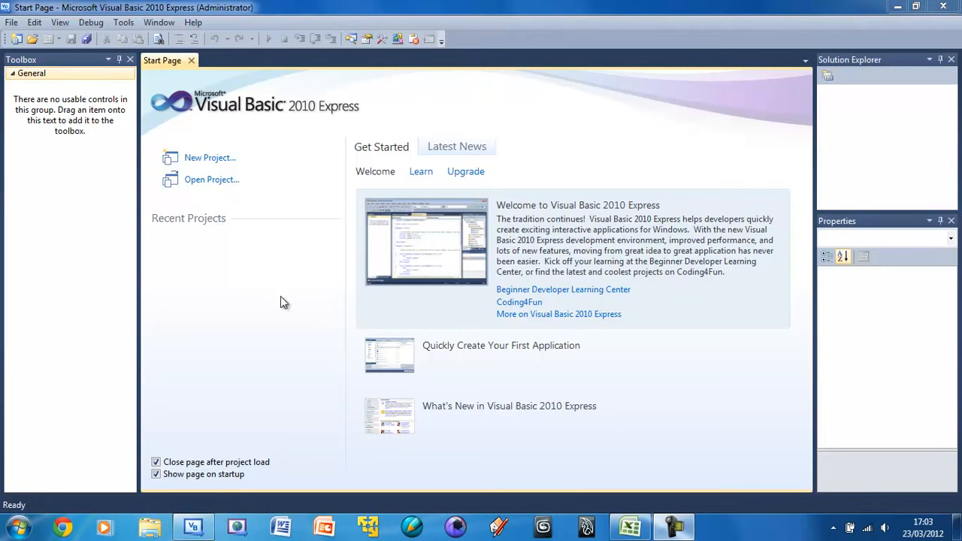
{"action": "mouse_move", "coordinate": [154, 177]}
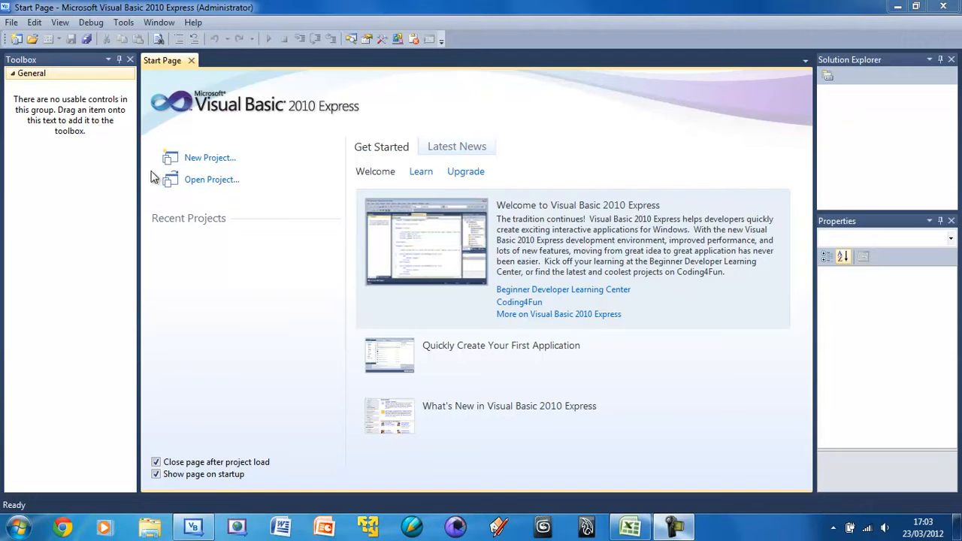
{"action": "mouse_move", "coordinate": [71, 57]}
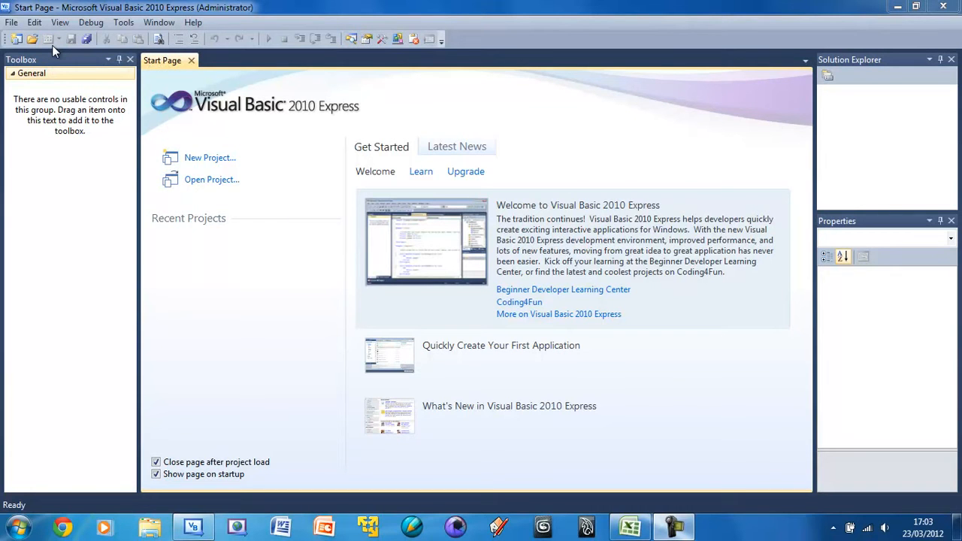
{"action": "mouse_move", "coordinate": [70, 40]}
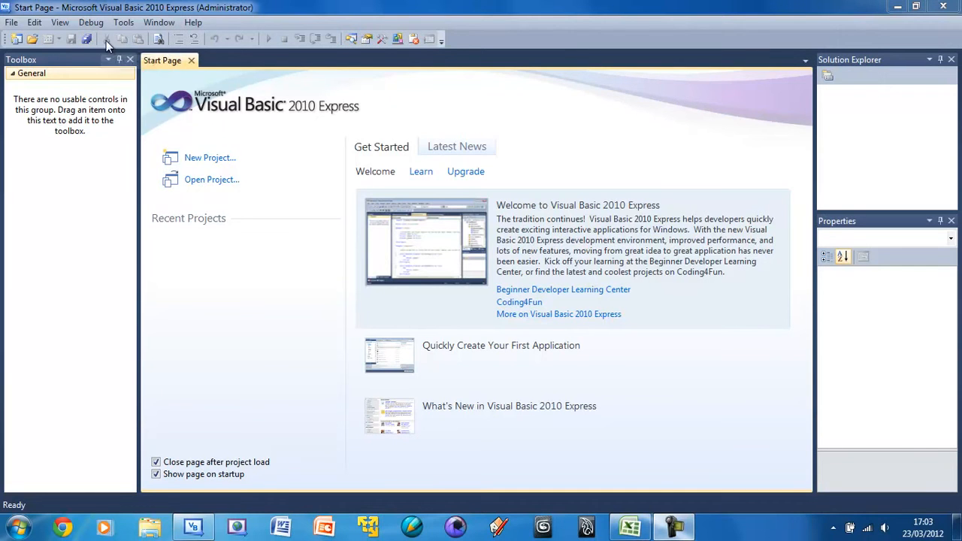
{"action": "mouse_move", "coordinate": [218, 49]}
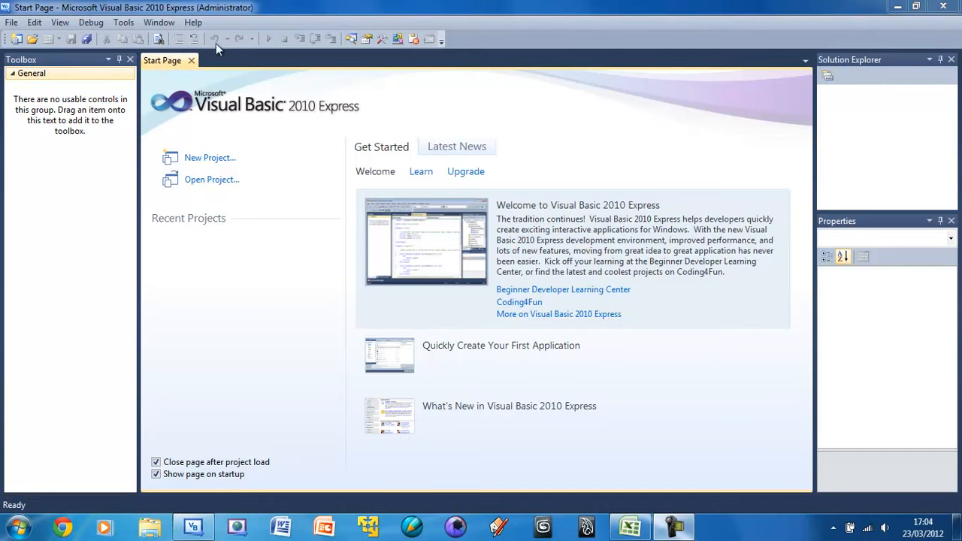
{"action": "mouse_move", "coordinate": [242, 48]}
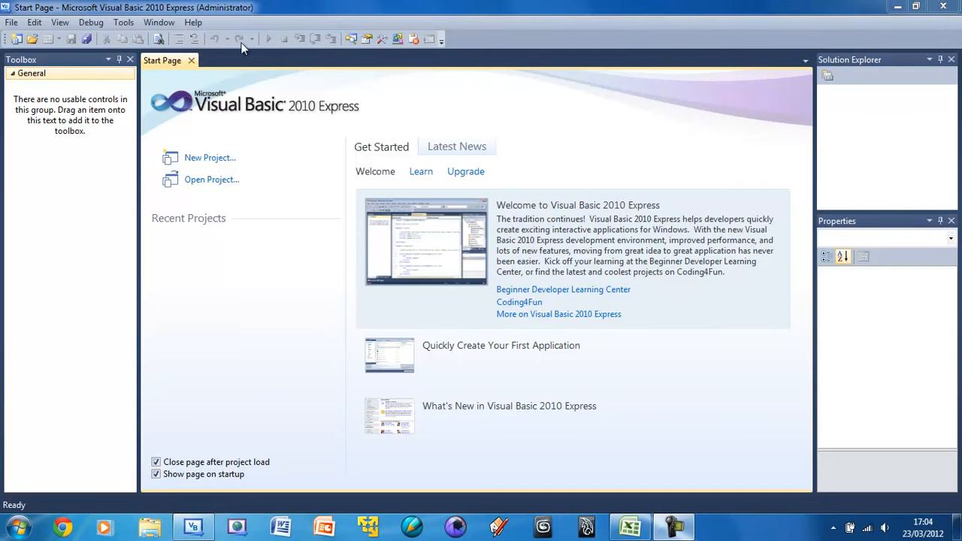
{"action": "mouse_move", "coordinate": [273, 47]}
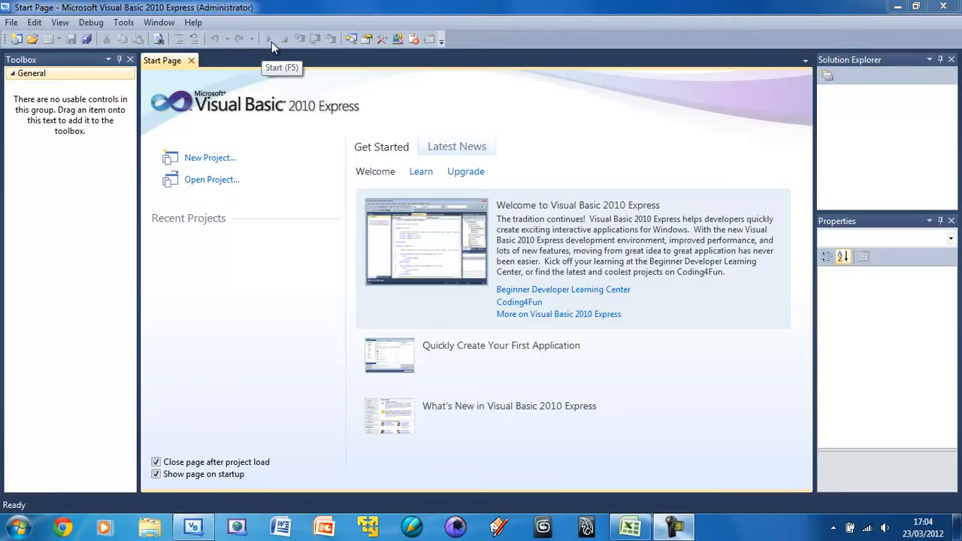
{"action": "mouse_move", "coordinate": [289, 41]}
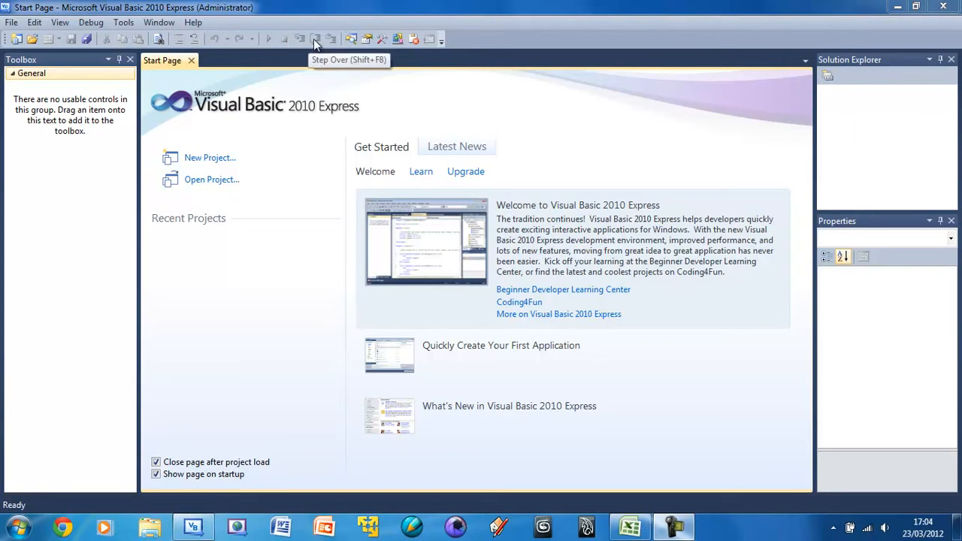
{"action": "mouse_move", "coordinate": [353, 54]}
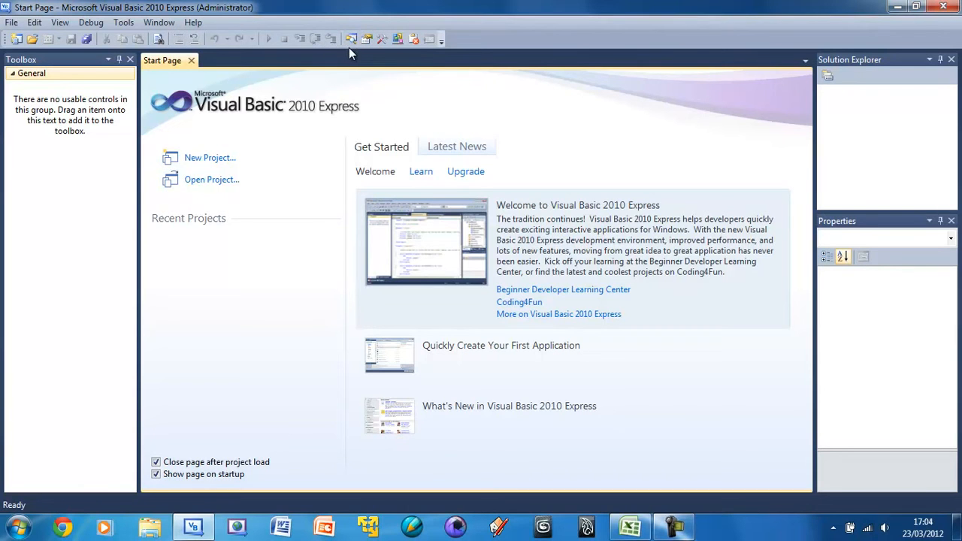
{"action": "mouse_move", "coordinate": [60, 404]}
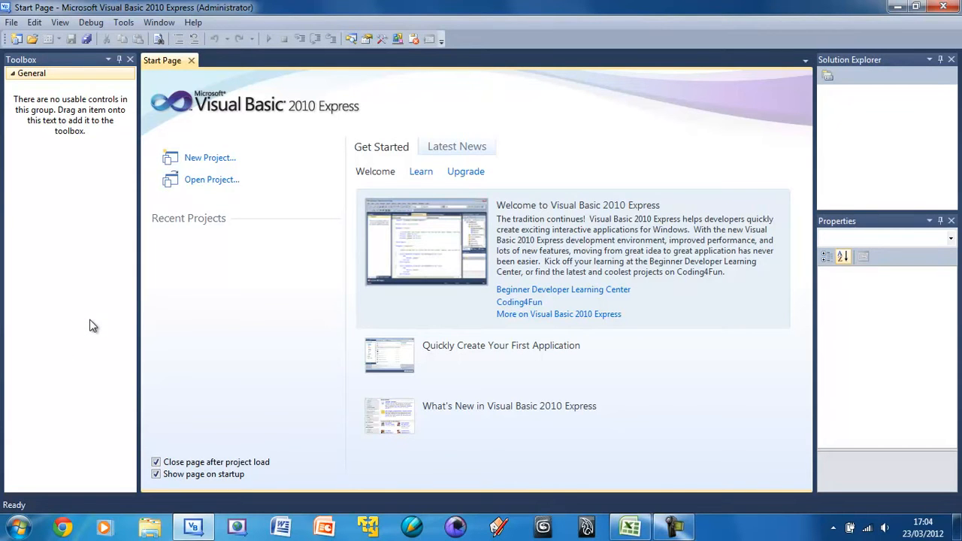
{"action": "mouse_move", "coordinate": [864, 122]}
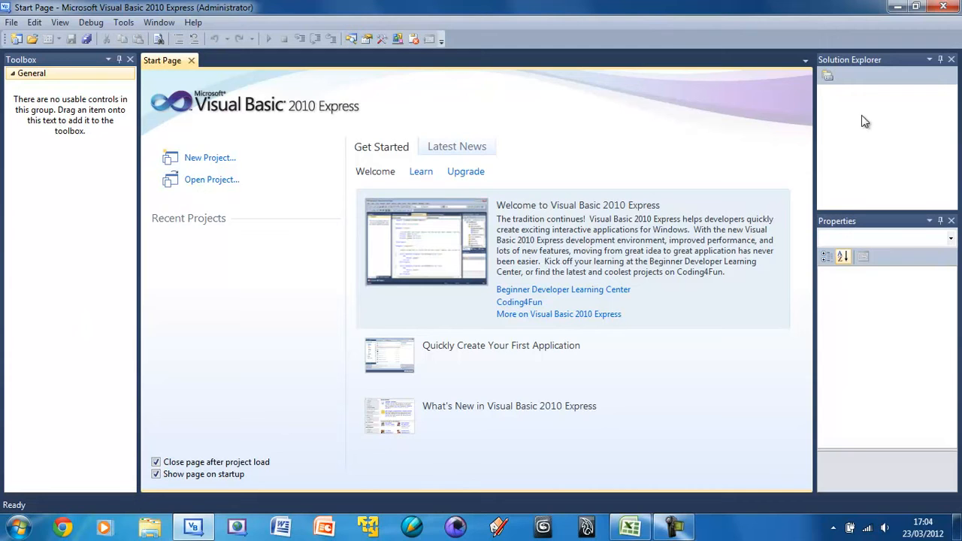
{"action": "mouse_move", "coordinate": [834, 262]}
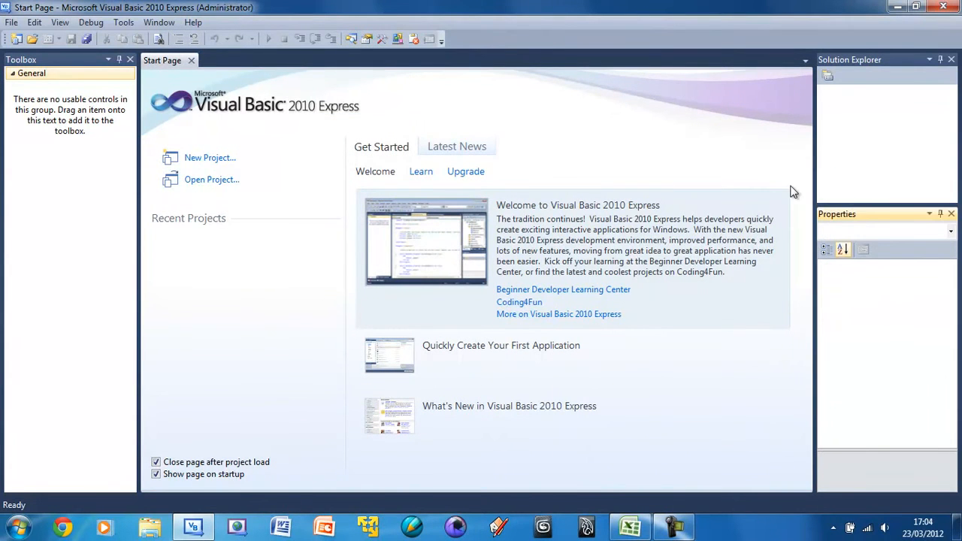
{"action": "mouse_move", "coordinate": [627, 146]}
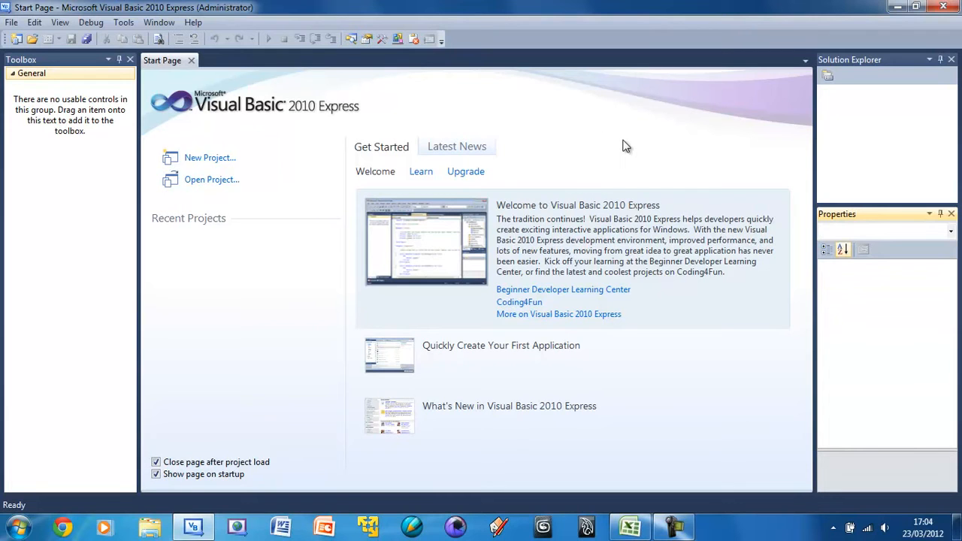
{"action": "mouse_move", "coordinate": [427, 67]}
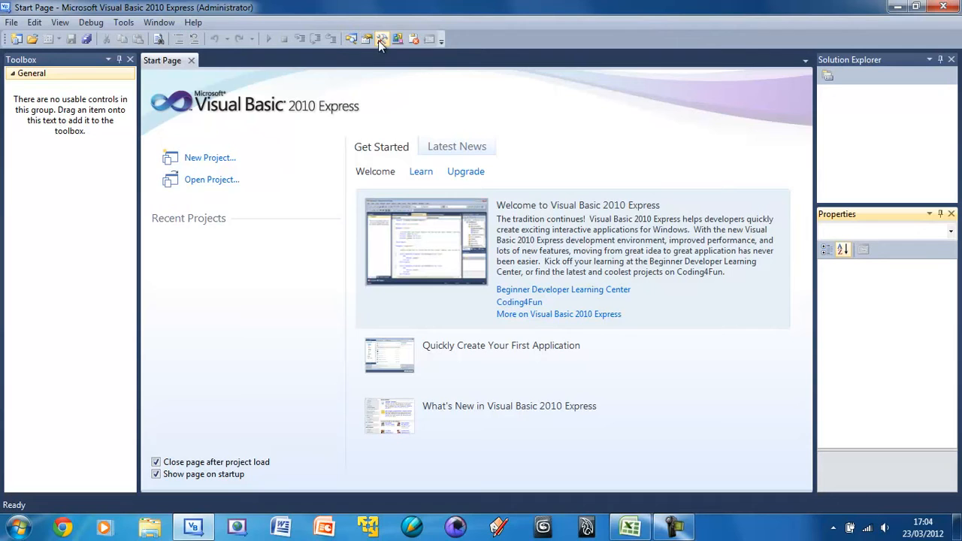
{"action": "mouse_move", "coordinate": [398, 39]}
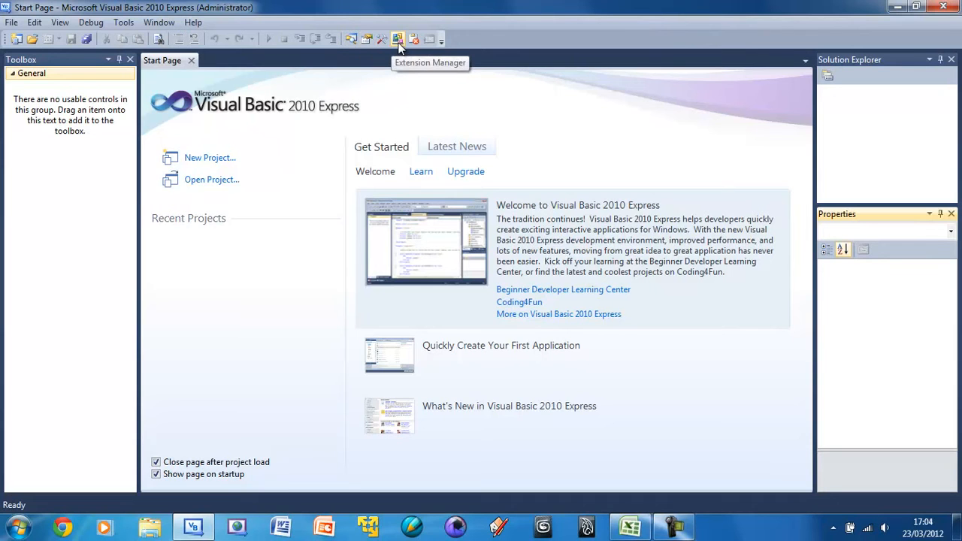
{"action": "mouse_move", "coordinate": [460, 75]}
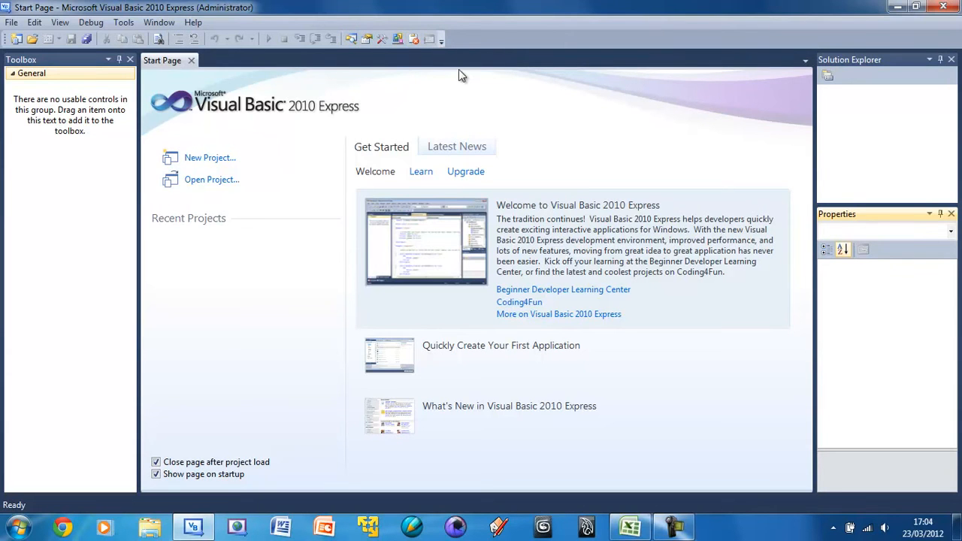
{"action": "mouse_move", "coordinate": [293, 215]}
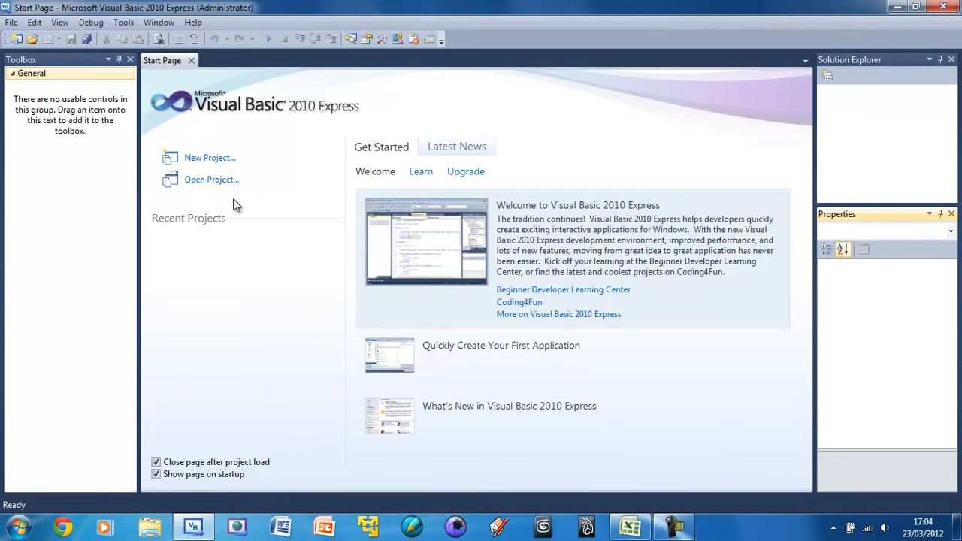
{"action": "mouse_move", "coordinate": [293, 350]}
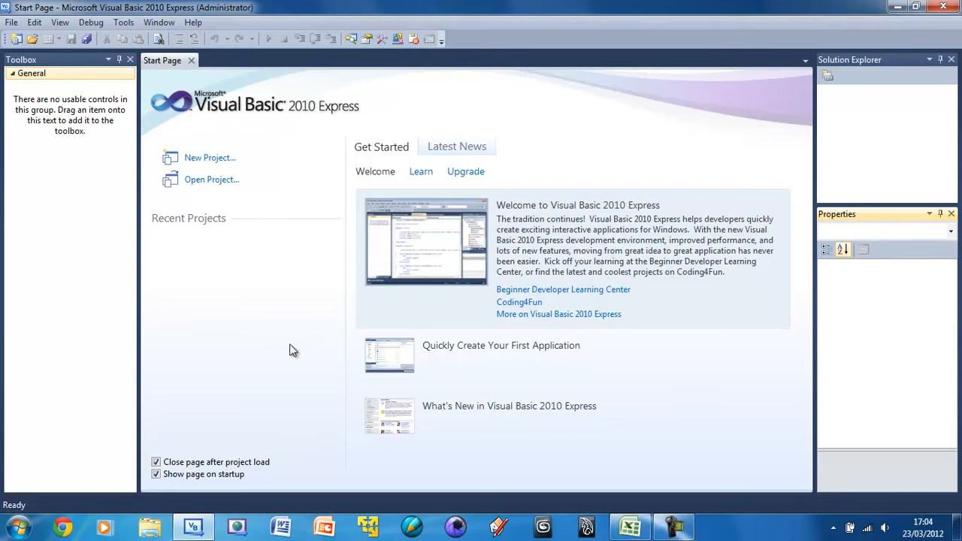
{"action": "mouse_move", "coordinate": [251, 287]}
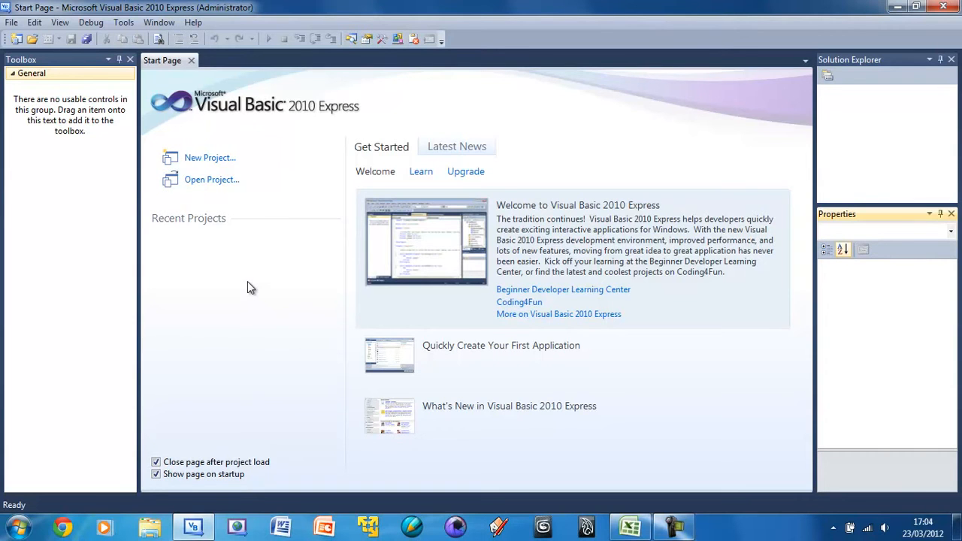
{"action": "mouse_move", "coordinate": [394, 197]}
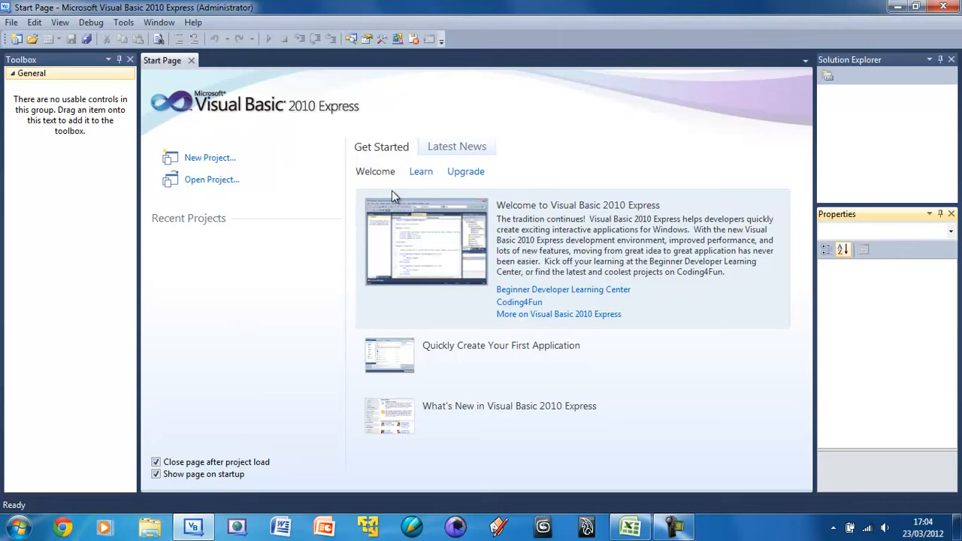
{"action": "mouse_move", "coordinate": [634, 331]}
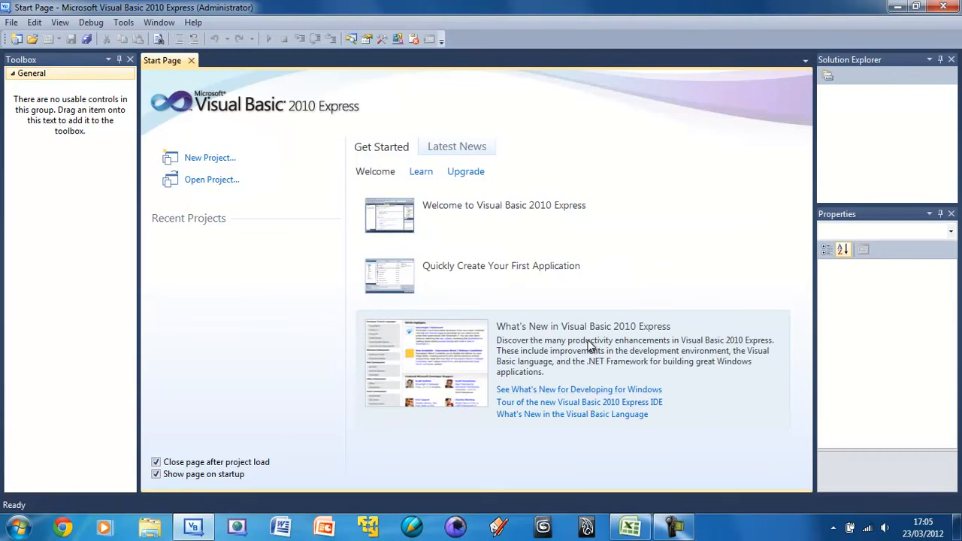
Step: Browse the start page's learning tutorials, upgrade information and latest news feed
{"action": "left_click", "coordinate": [421, 172]}
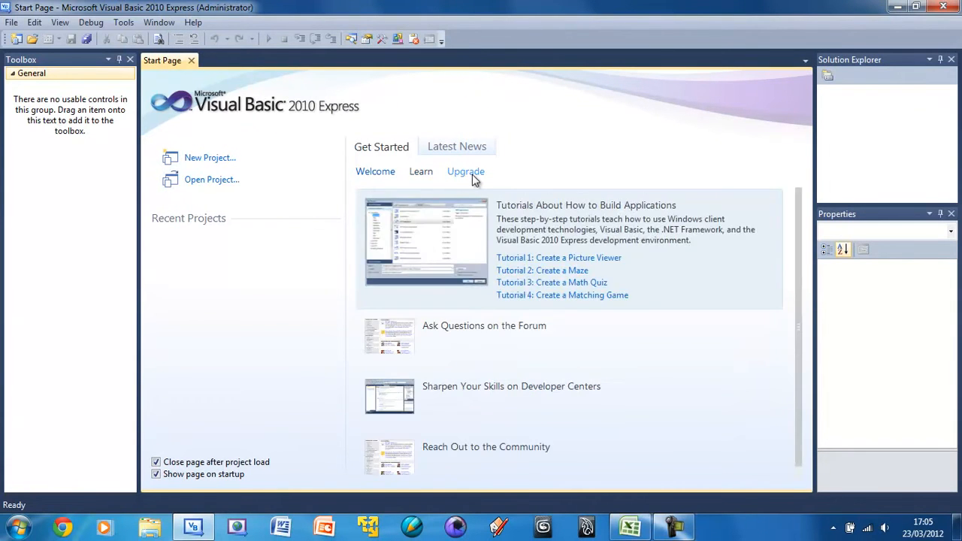
{"action": "left_click", "coordinate": [465, 171]}
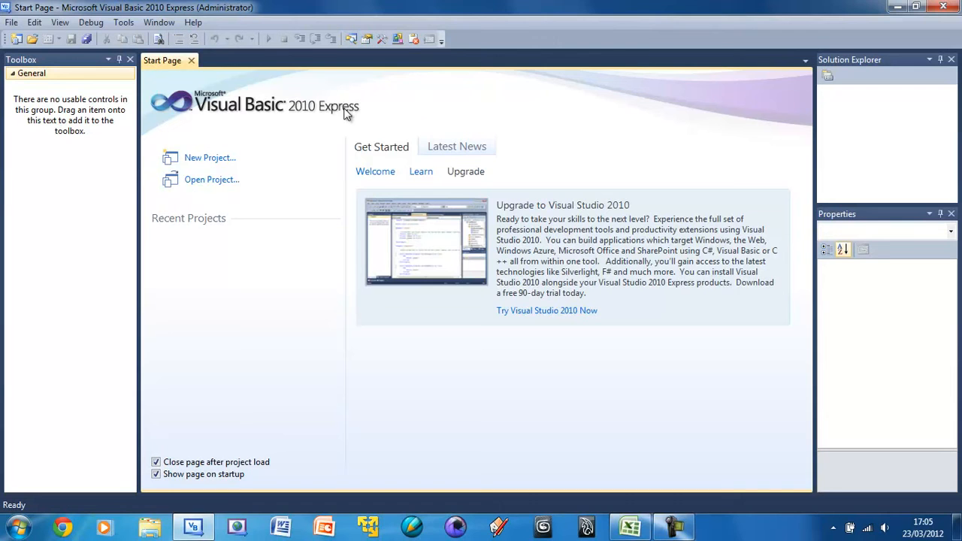
{"action": "left_click", "coordinate": [457, 147]}
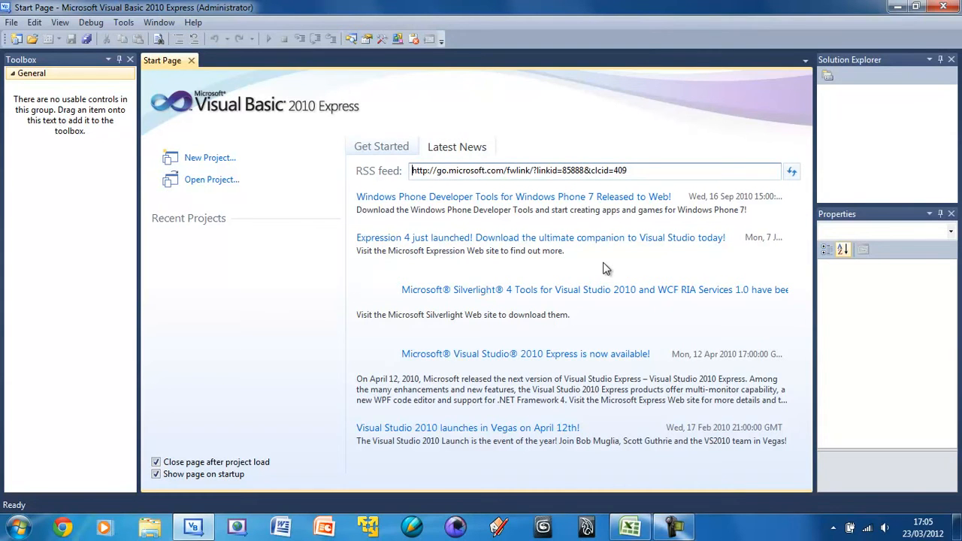
{"action": "mouse_move", "coordinate": [406, 163]}
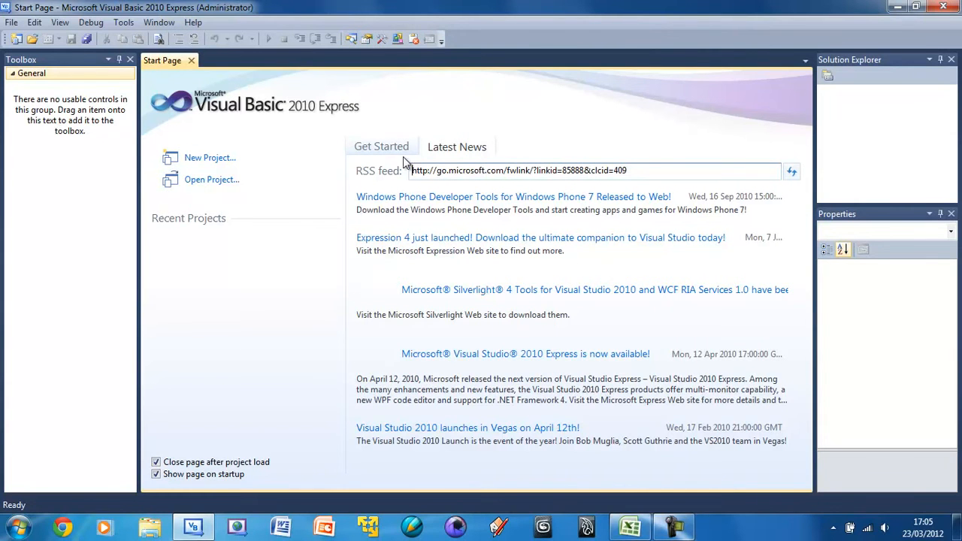
{"action": "left_click", "coordinate": [381, 147]}
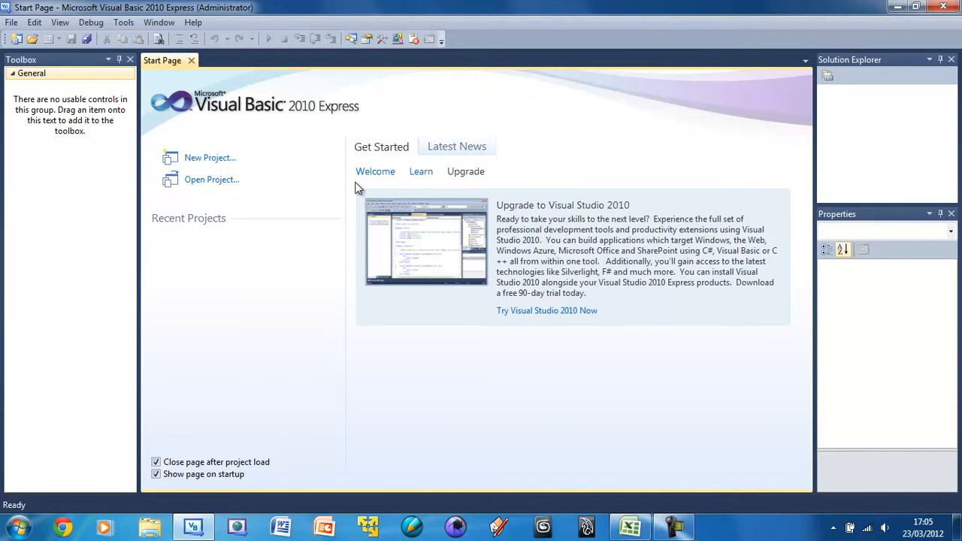
{"action": "mouse_move", "coordinate": [234, 173]}
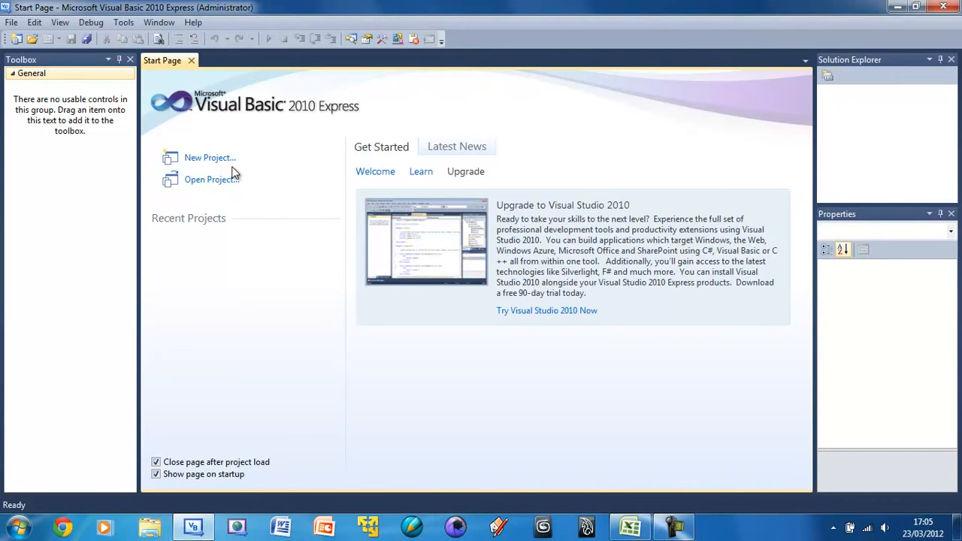
{"action": "left_click", "coordinate": [210, 158]}
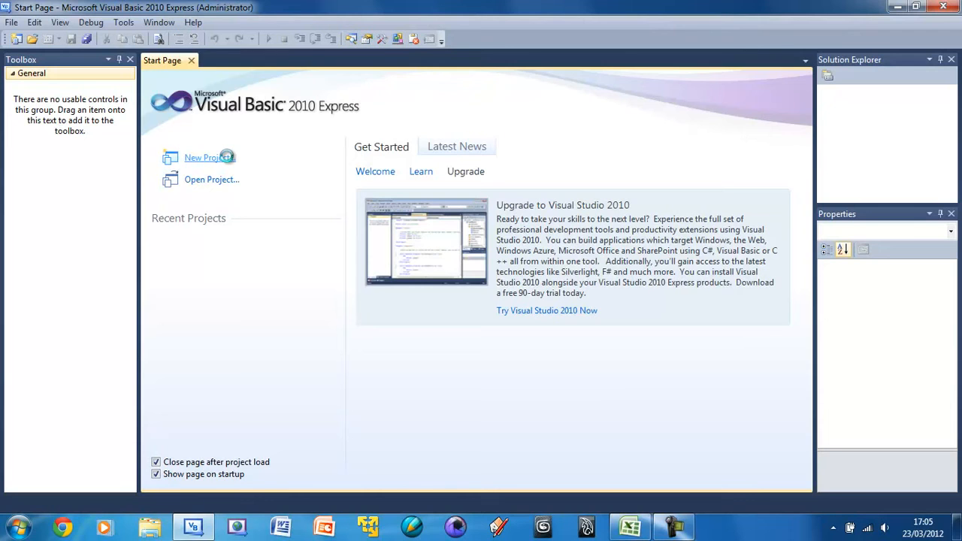
Step: Create a new Windows Forms Application project named 'Tutorial 1'
{"action": "left_click", "coordinate": [203, 158]}
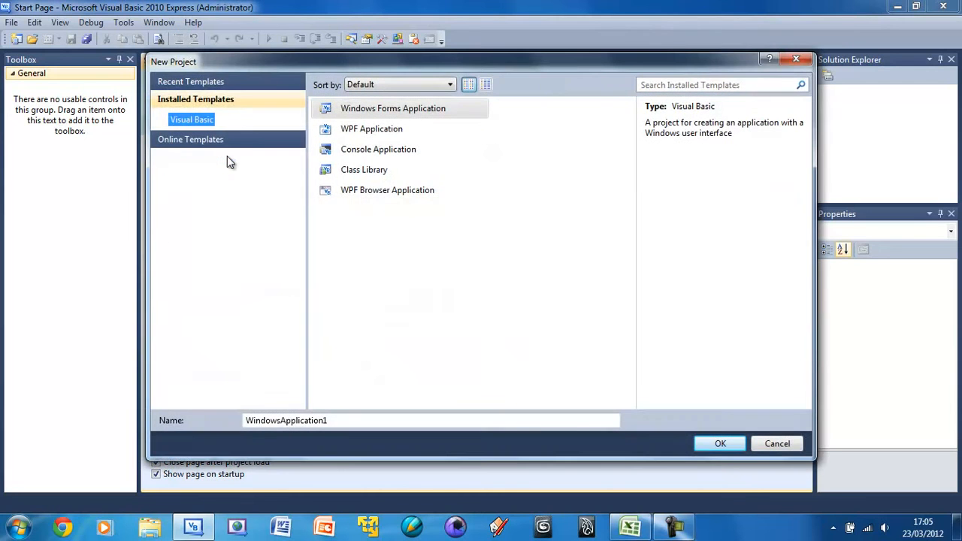
{"action": "mouse_move", "coordinate": [387, 113]}
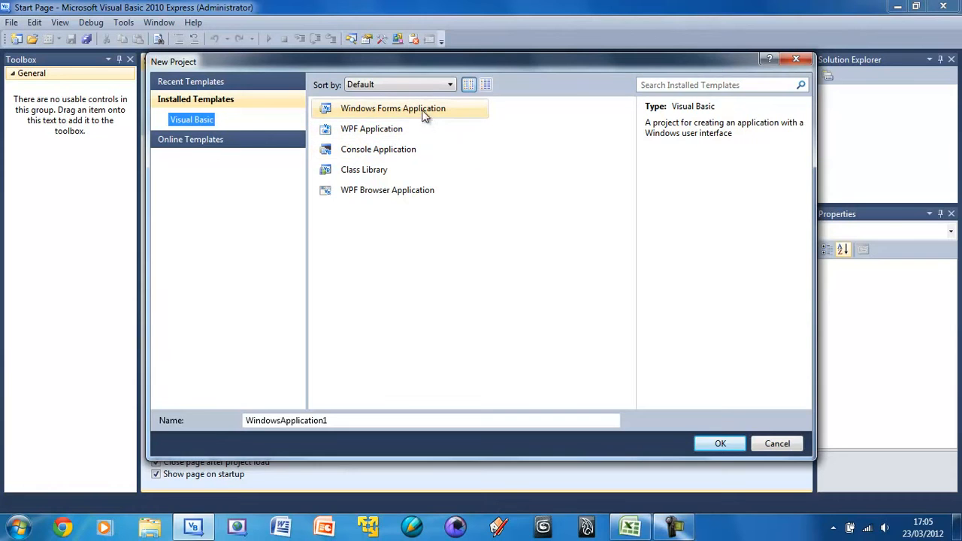
{"action": "mouse_move", "coordinate": [425, 116]}
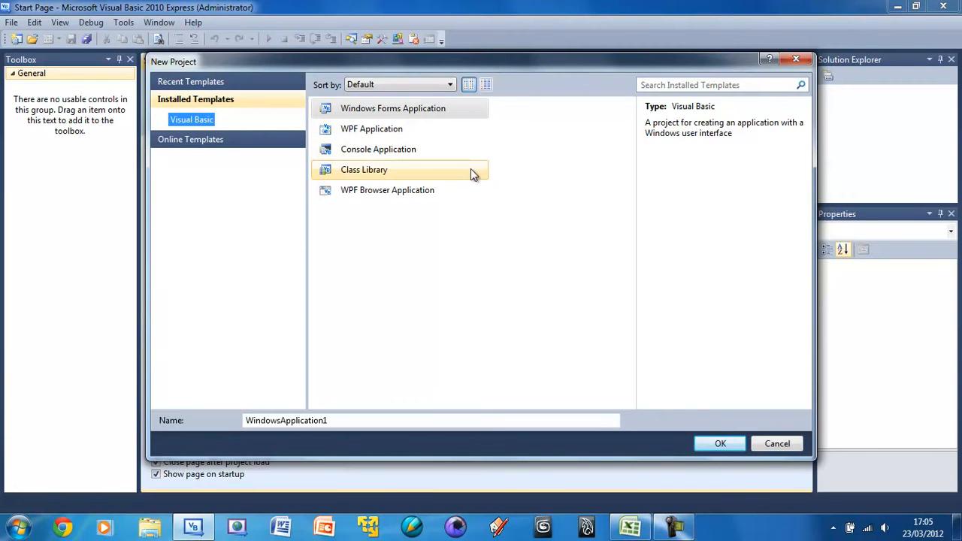
{"action": "mouse_move", "coordinate": [474, 196]}
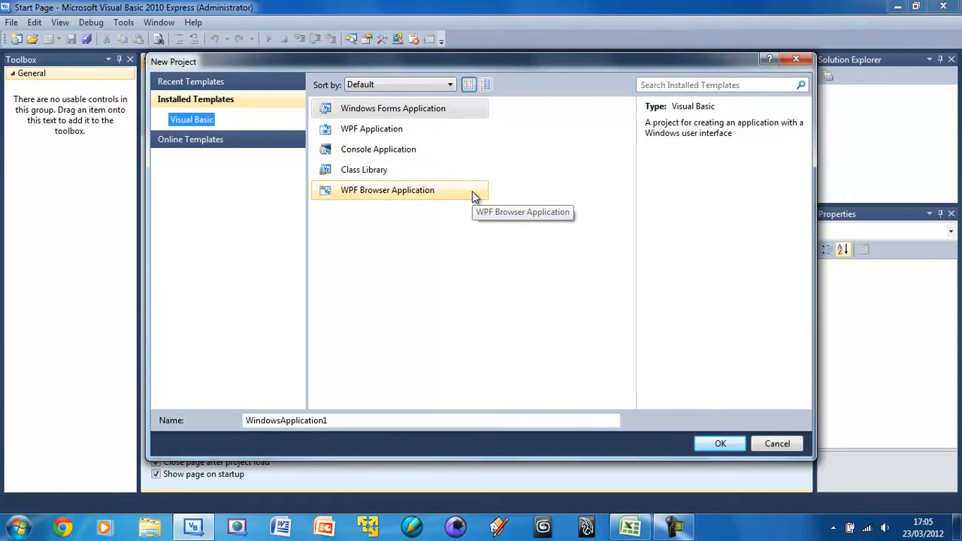
{"action": "mouse_move", "coordinate": [432, 107]}
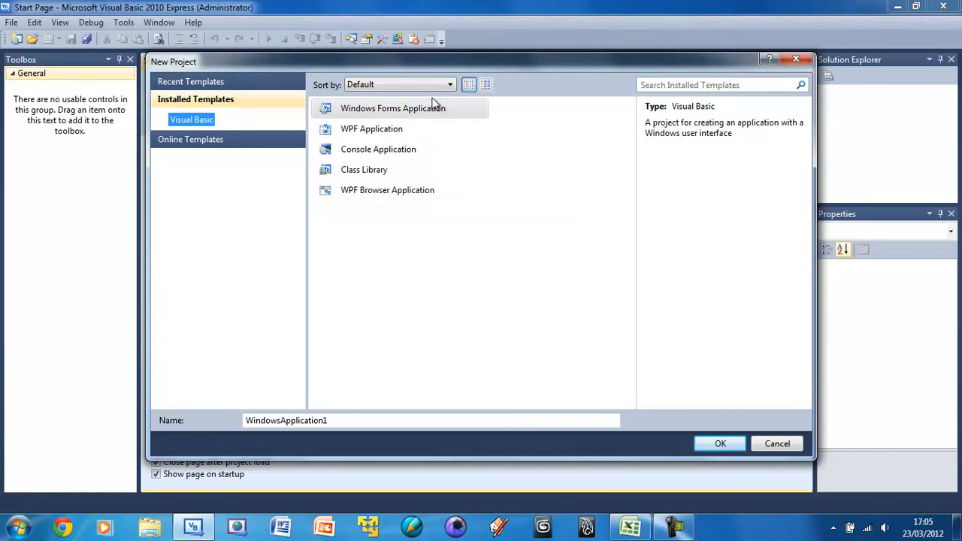
{"action": "mouse_move", "coordinate": [420, 111]}
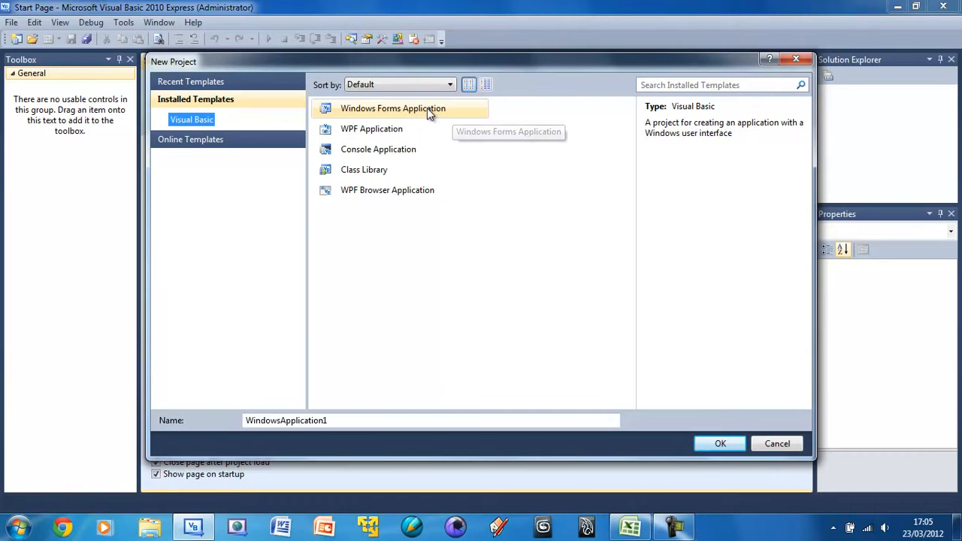
{"action": "mouse_move", "coordinate": [429, 109]}
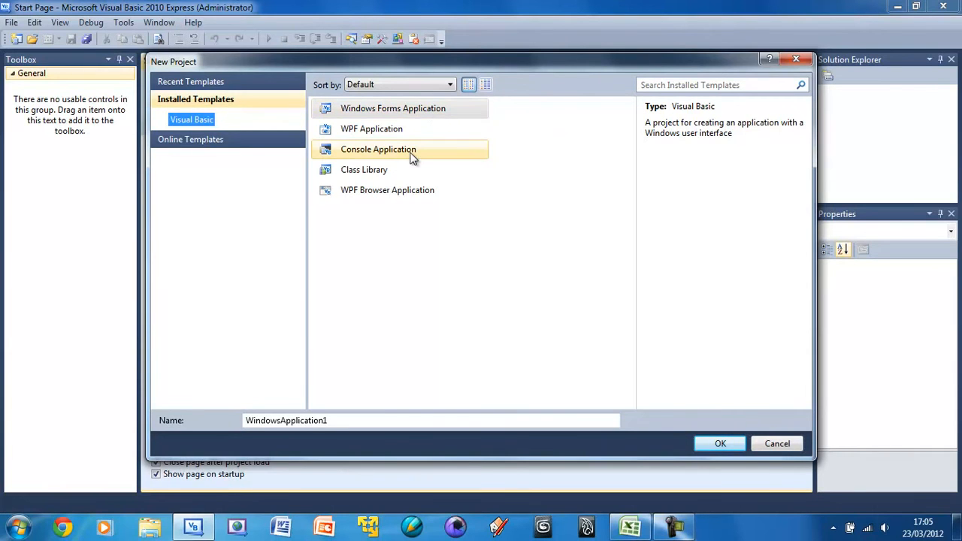
{"action": "mouse_move", "coordinate": [394, 222]}
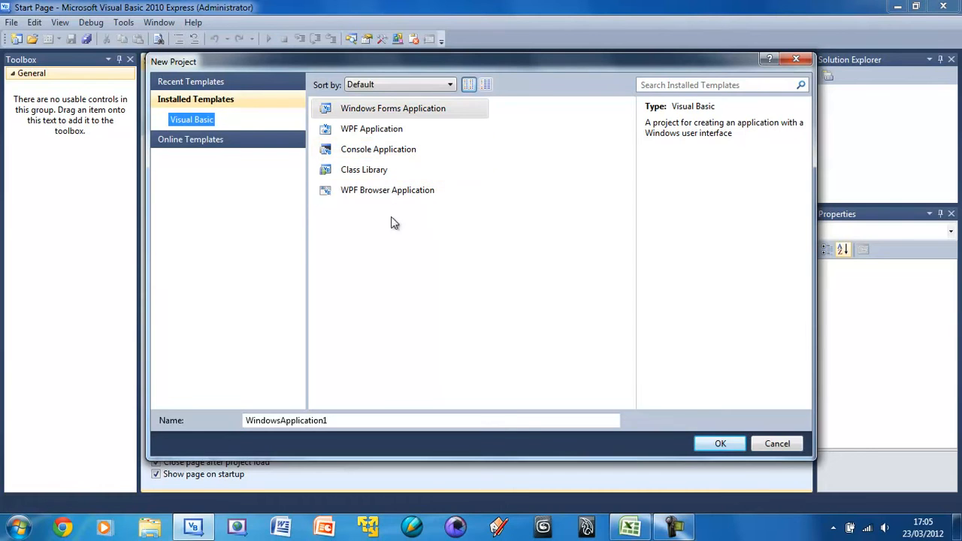
{"action": "mouse_move", "coordinate": [367, 225]}
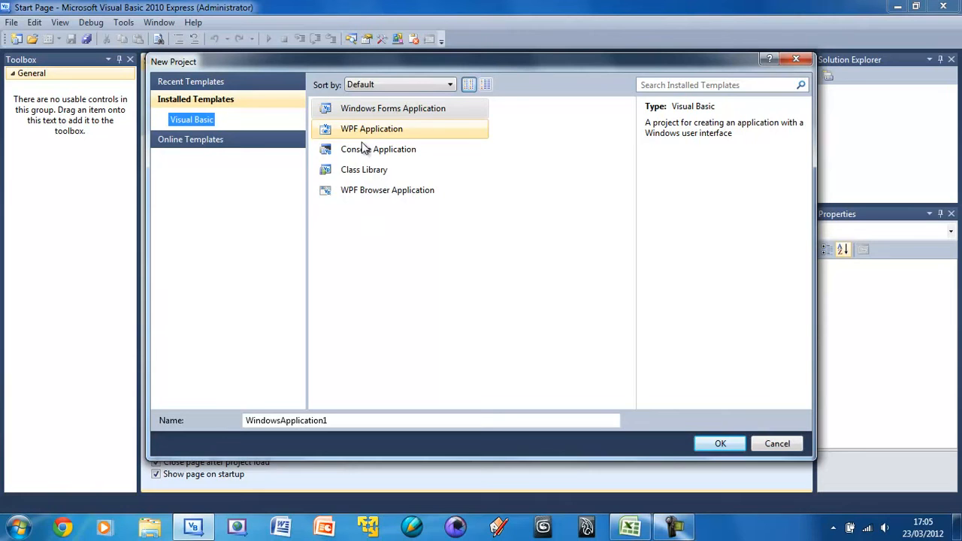
{"action": "left_click", "coordinate": [393, 108]}
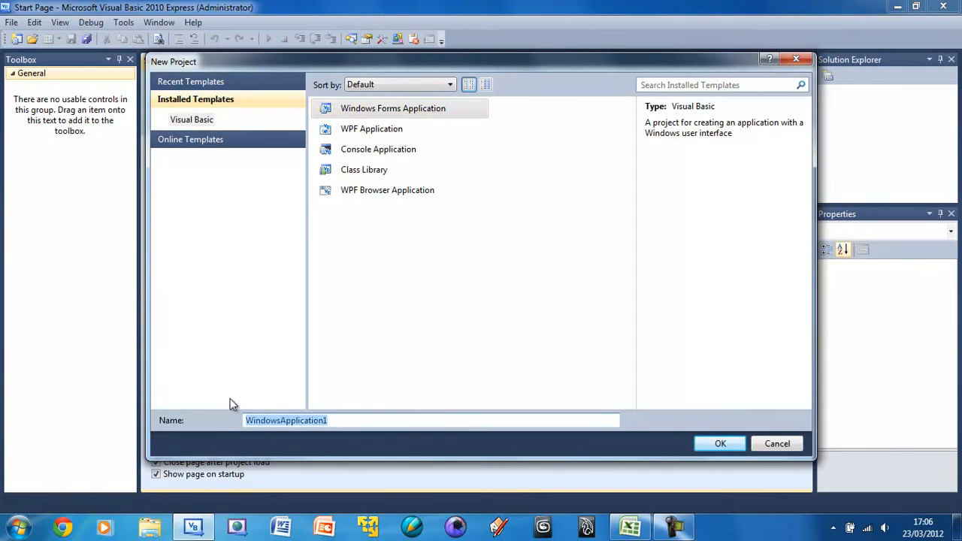
{"action": "type", "text": "T"}
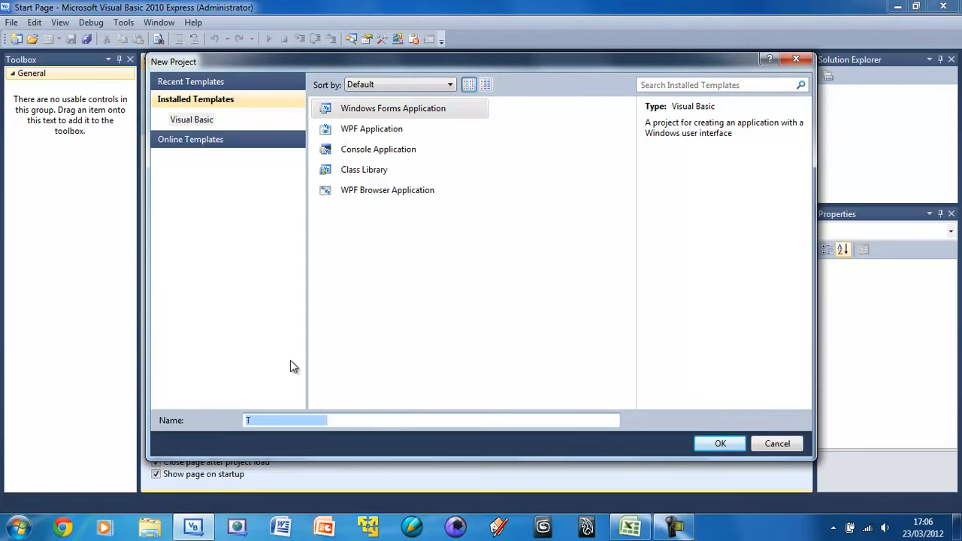
{"action": "type", "text": "Tutorial 1"}
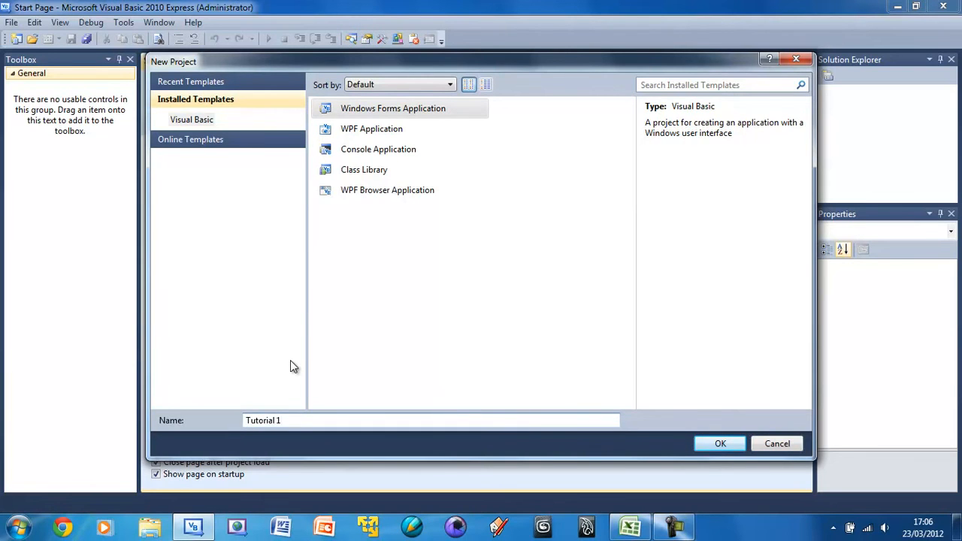
{"action": "mouse_move", "coordinate": [652, 446]}
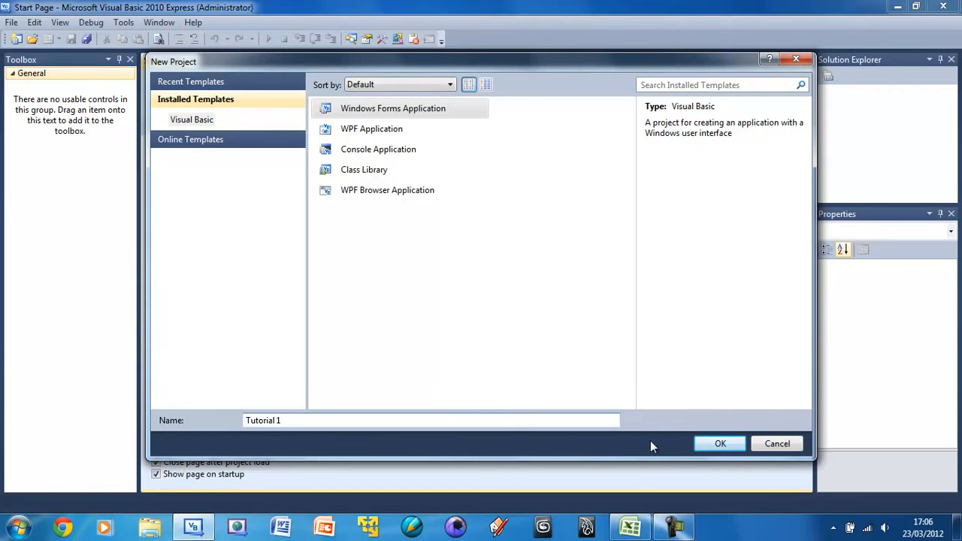
{"action": "left_click", "coordinate": [720, 443]}
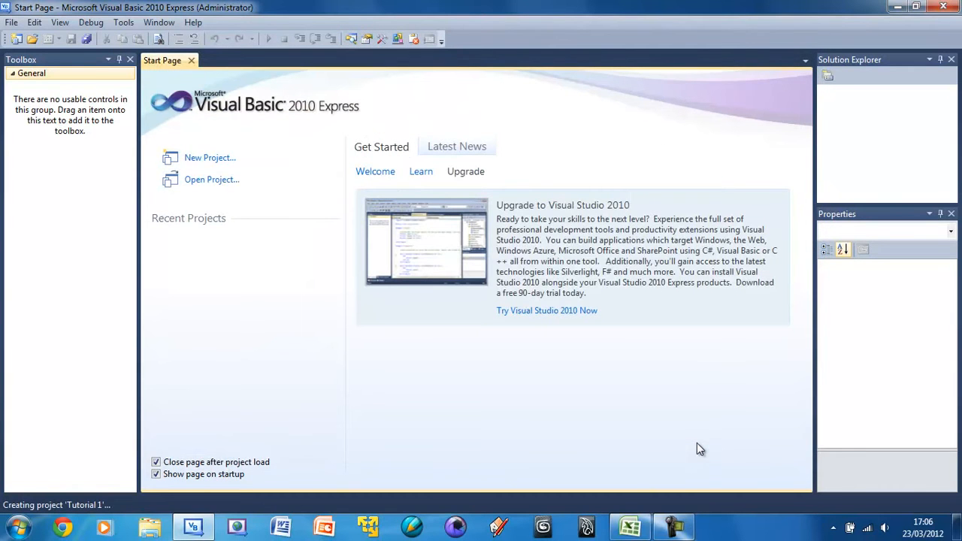
{"action": "mouse_move", "coordinate": [597, 361]}
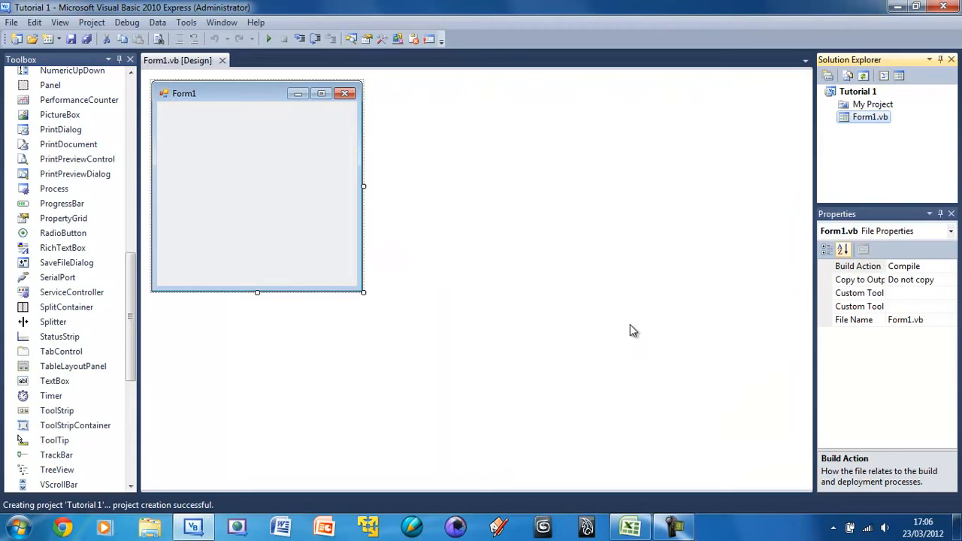
{"action": "mouse_move", "coordinate": [698, 272]}
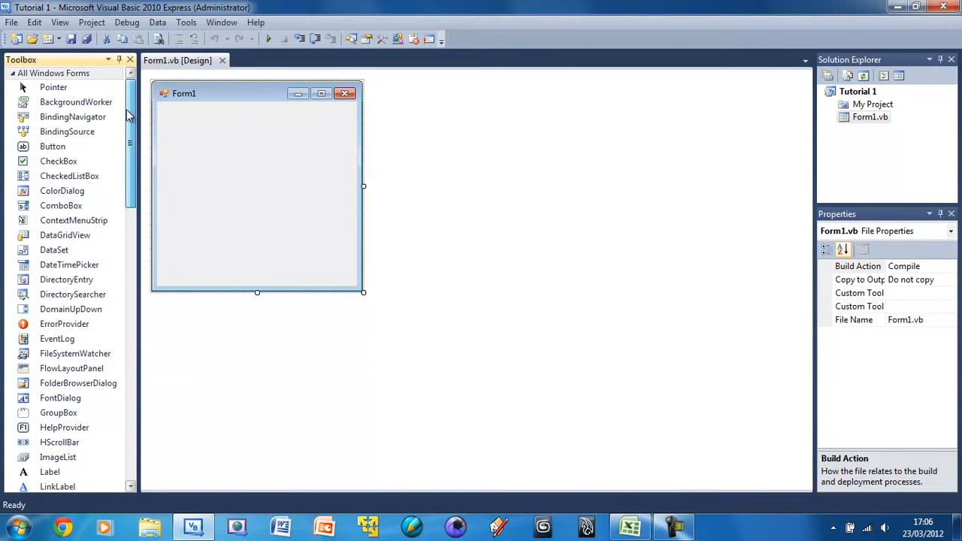
Step: Try adding a CheckBox, then widen Form1 to 439 by 300 and reselect it
{"action": "scroll", "scroll_direction": "down", "scroll_amount": 3}
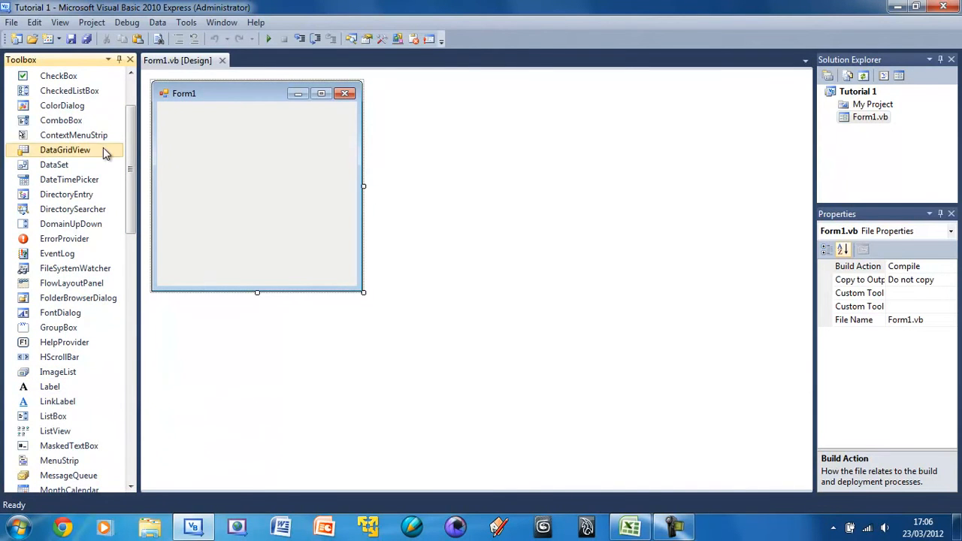
{"action": "double_click", "coordinate": [58, 75]}
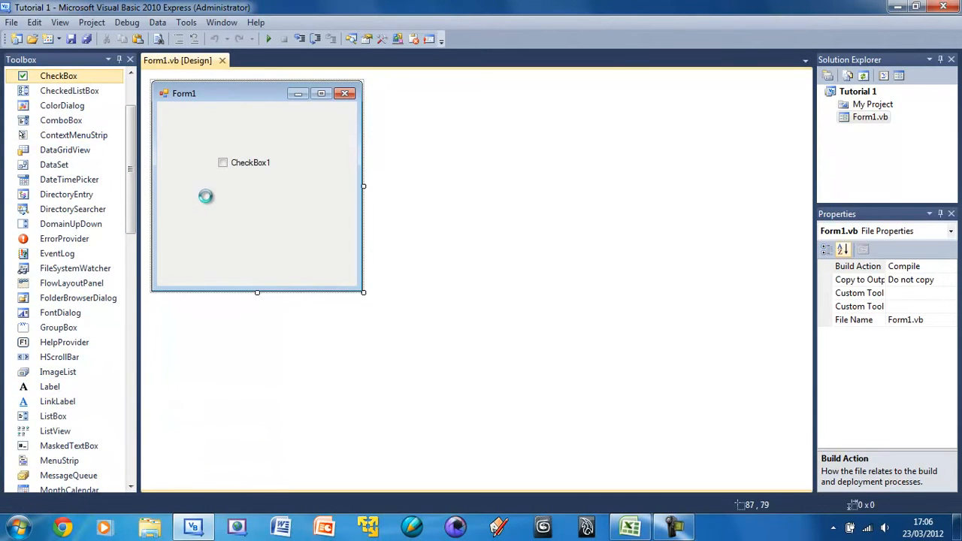
{"action": "left_click", "coordinate": [248, 163]}
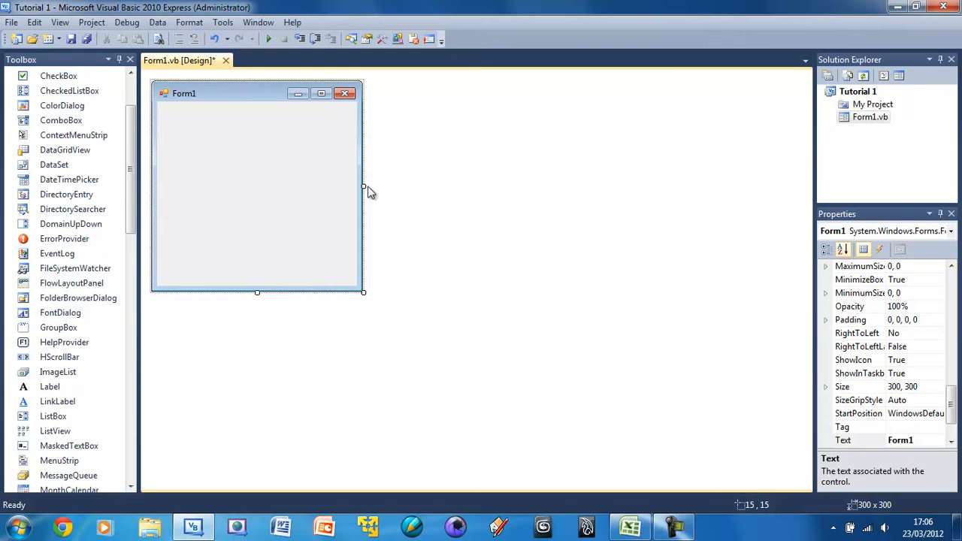
{"action": "left_click_drag", "start_coordinate": [363, 186], "coordinate": [494, 244]}
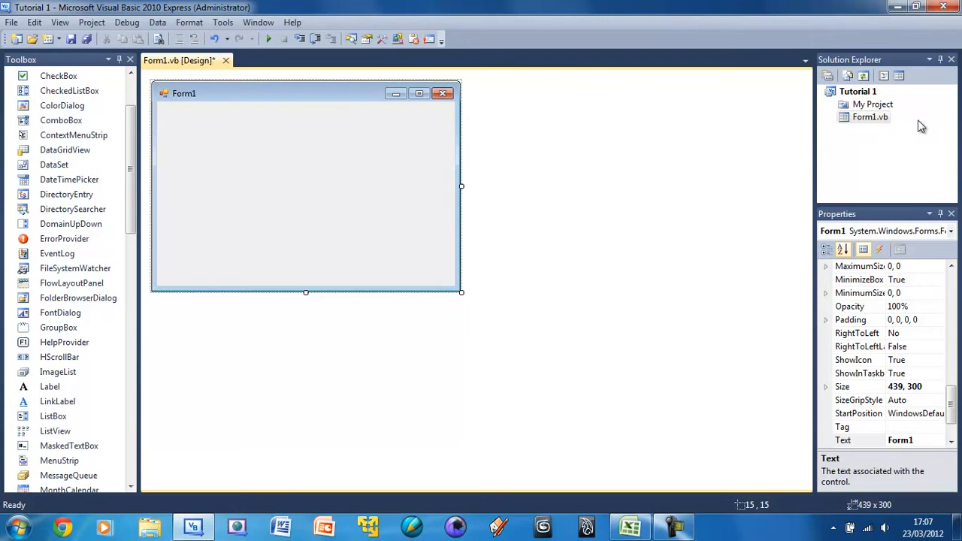
{"action": "mouse_move", "coordinate": [837, 110]}
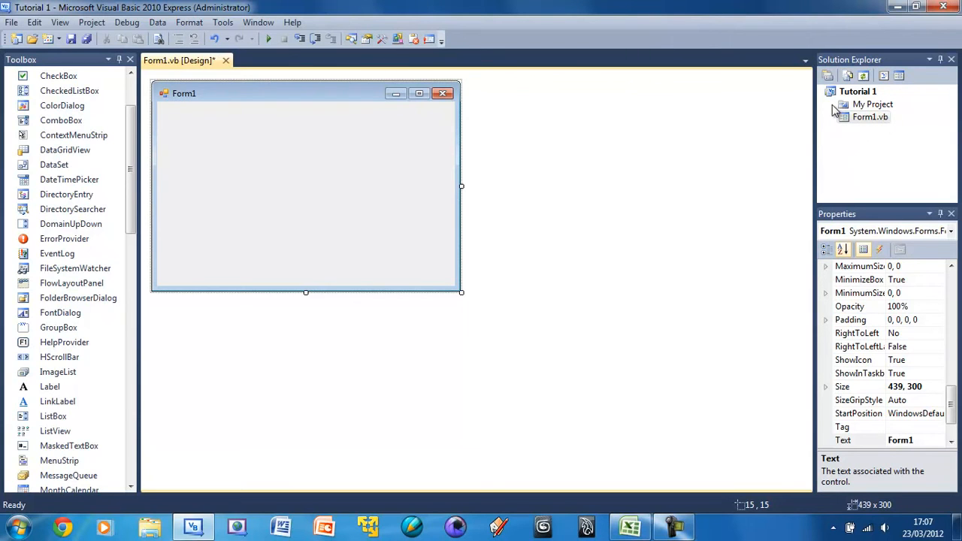
{"action": "left_click", "coordinate": [858, 91]}
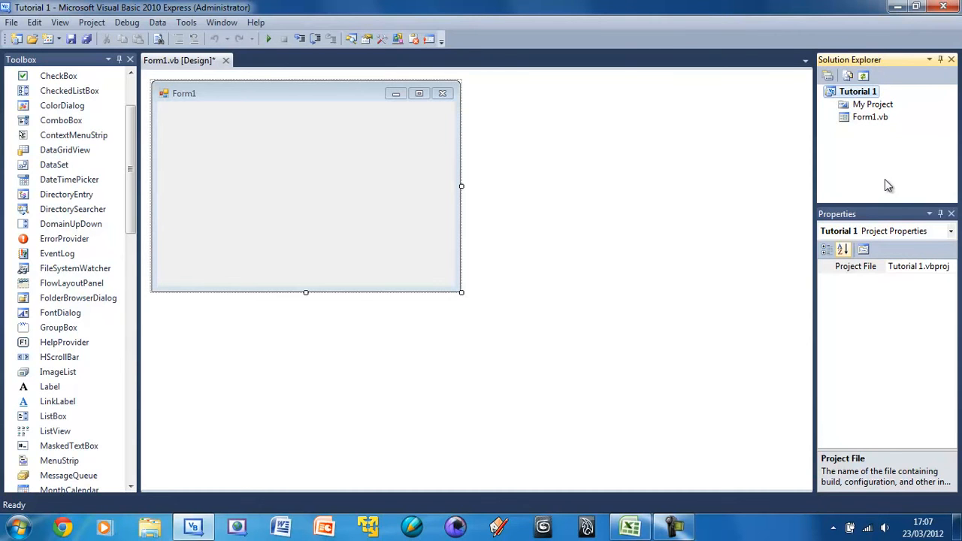
{"action": "left_click", "coordinate": [300, 188]}
{"action": "type", "text": "H"}
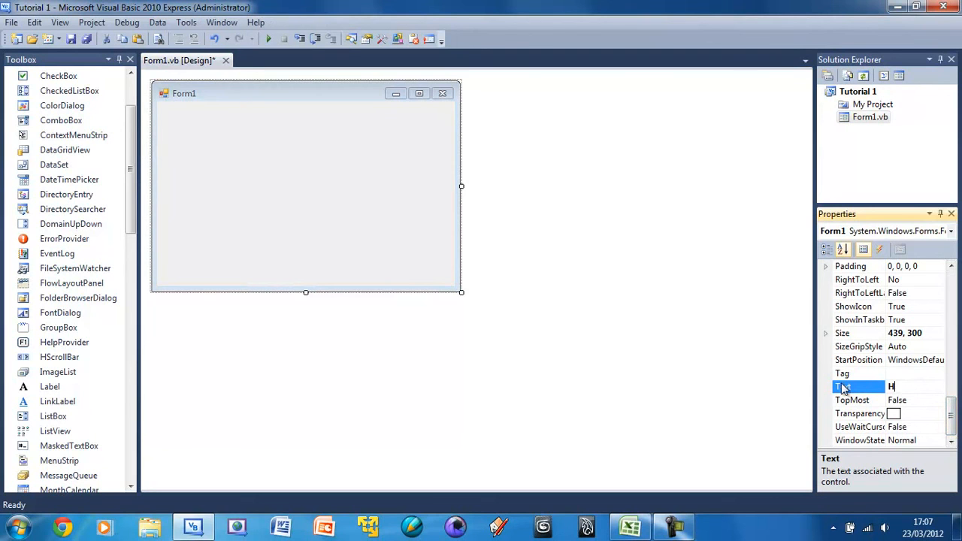
Step: Enter 'Hello' as Form1's Text property
{"action": "type", "text": "ello"}
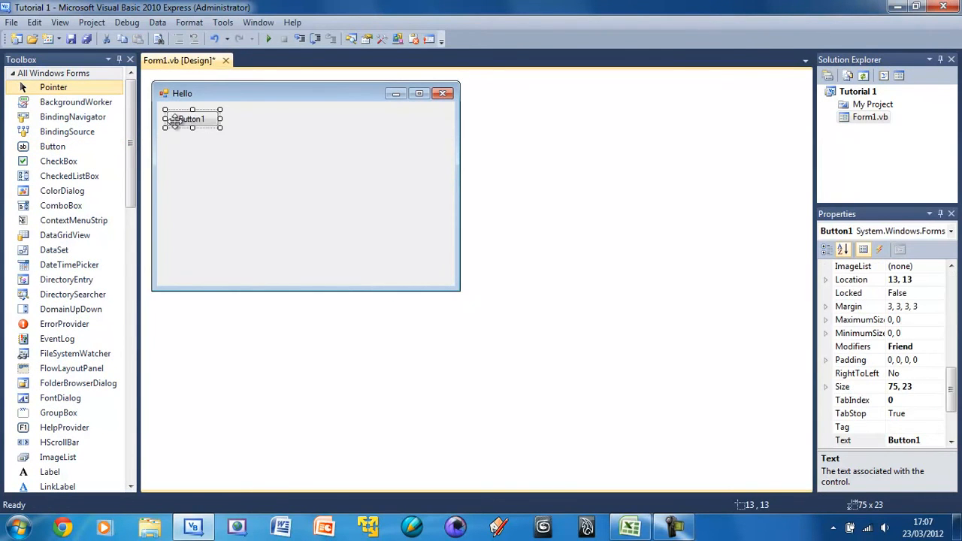
Step: Stretch Button1 to 398 by 237 and set its caption to 'Press Me!'
{"action": "left_click_drag", "start_coordinate": [220, 128], "coordinate": [432, 271]}
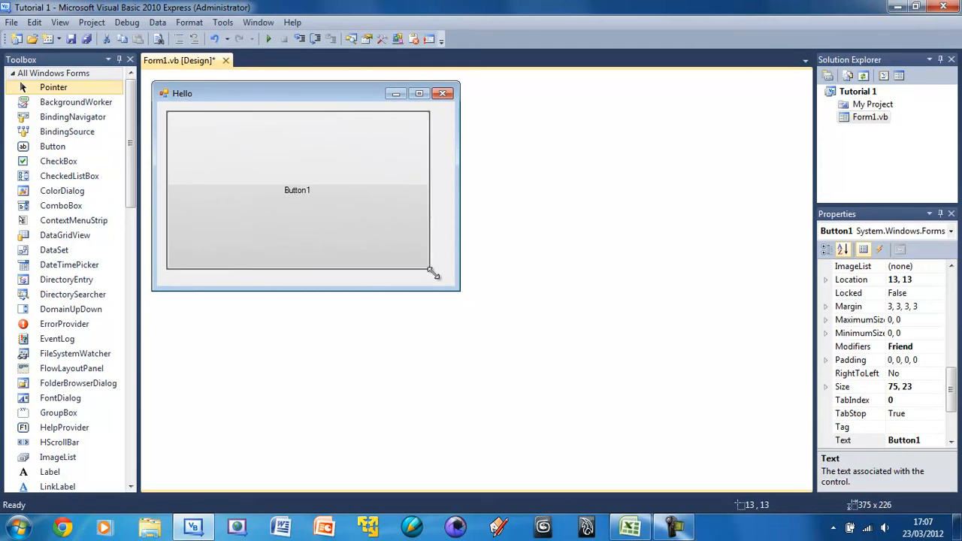
{"action": "left_click_drag", "start_coordinate": [432, 271], "coordinate": [447, 280]}
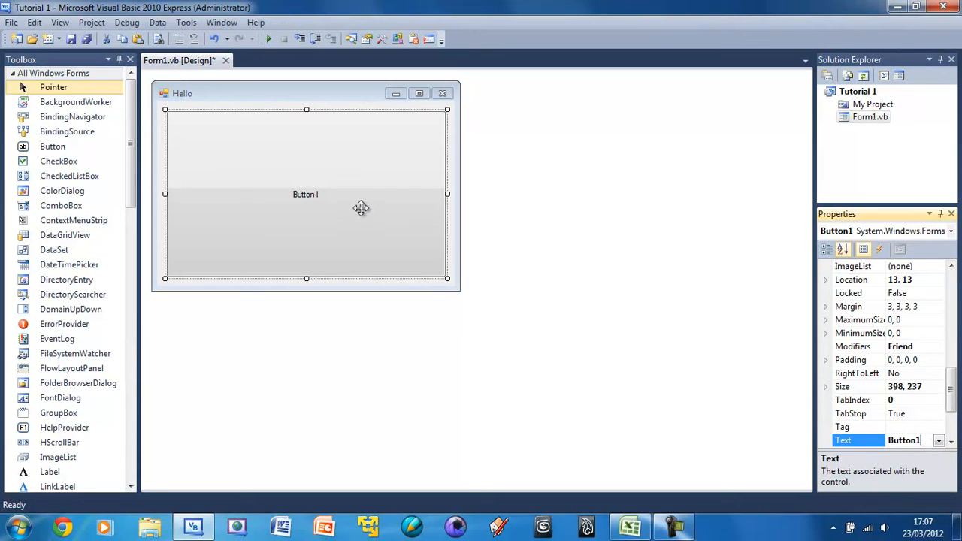
{"action": "mouse_move", "coordinate": [928, 451]}
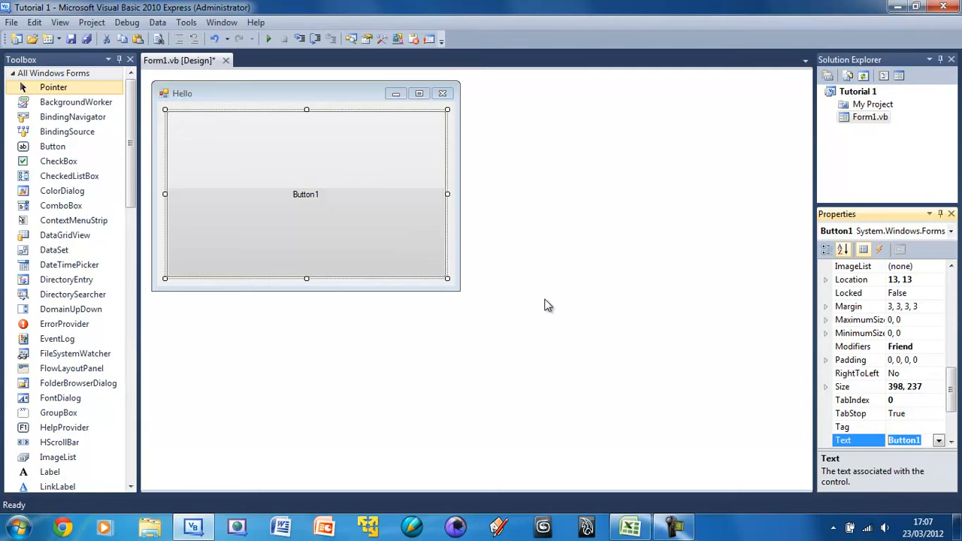
{"action": "type", "text": "Press Me!"}
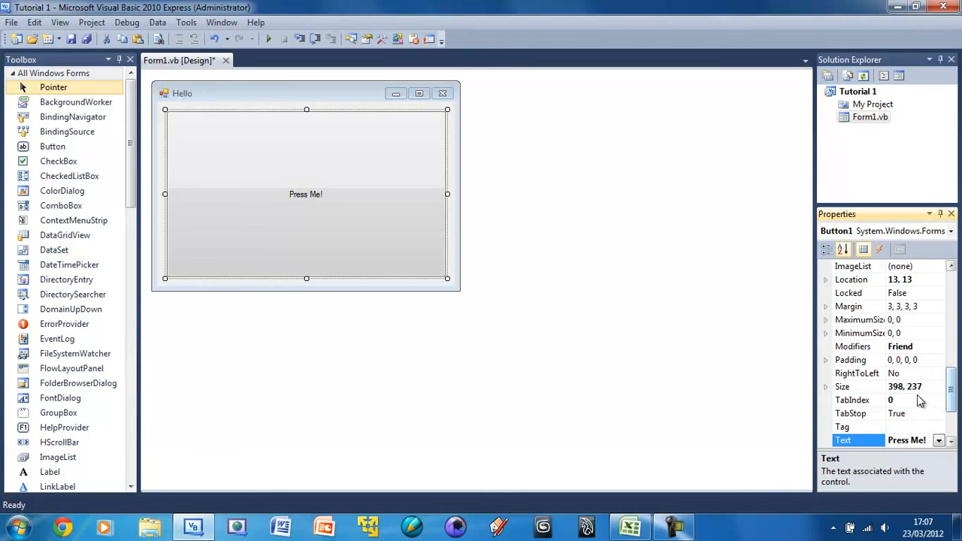
{"action": "scroll", "scroll_direction": "down", "scroll_amount": 3}
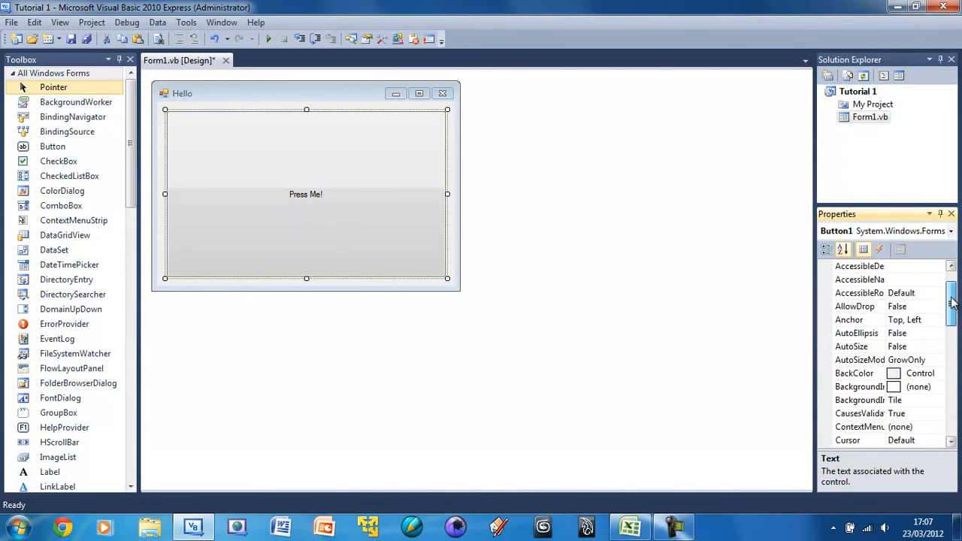
Step: Set the button's BackColor to Red and its ForeColor to White
{"action": "left_click", "coordinate": [939, 346]}
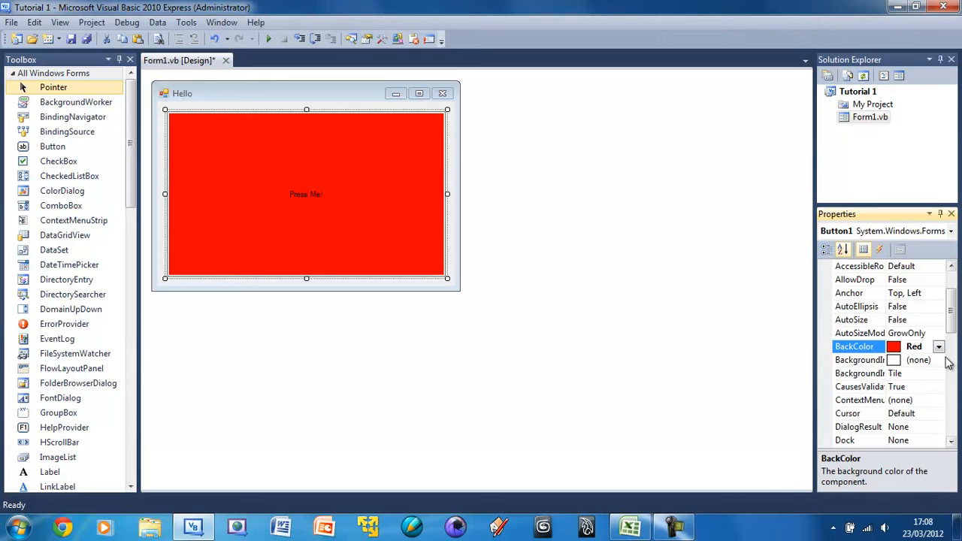
{"action": "scroll", "scroll_direction": "down", "scroll_amount": 3}
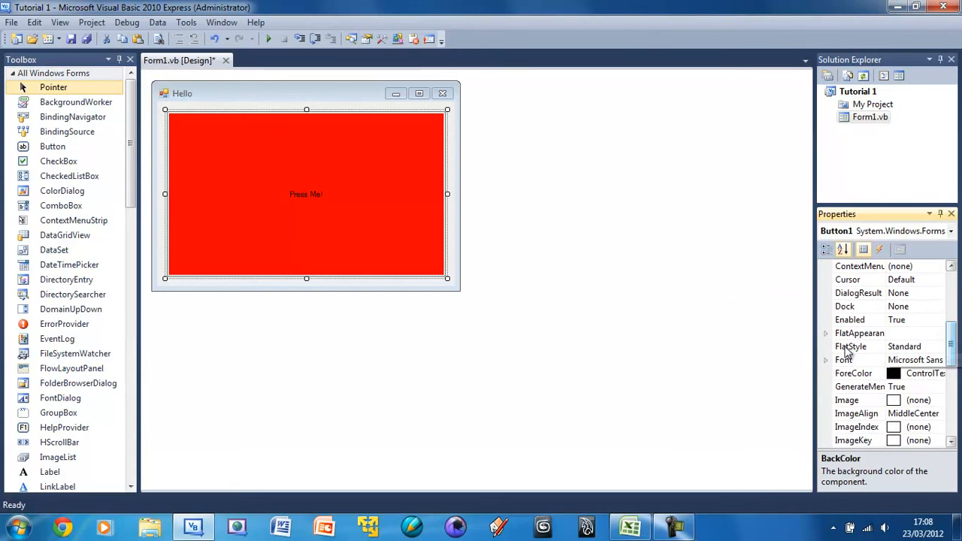
{"action": "left_click", "coordinate": [853, 373]}
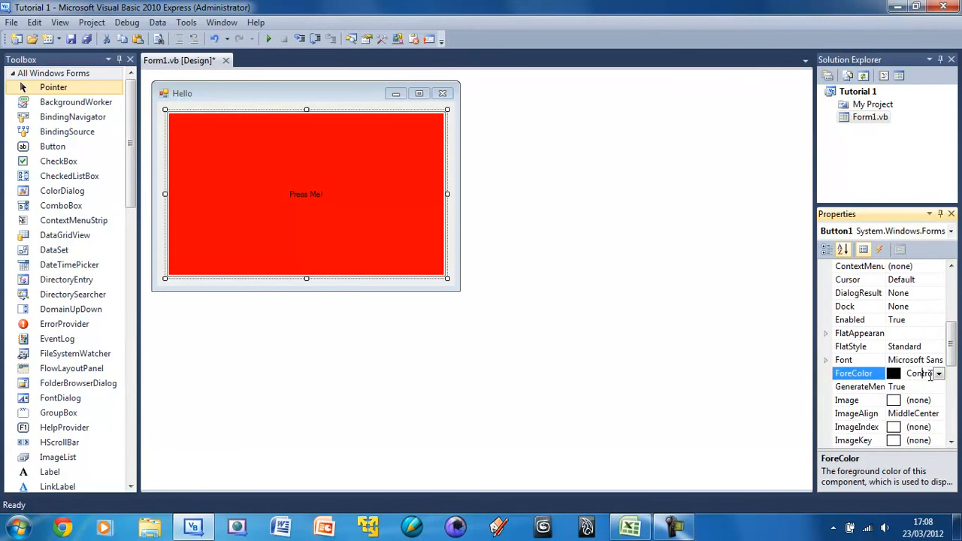
{"action": "left_click", "coordinate": [939, 373]}
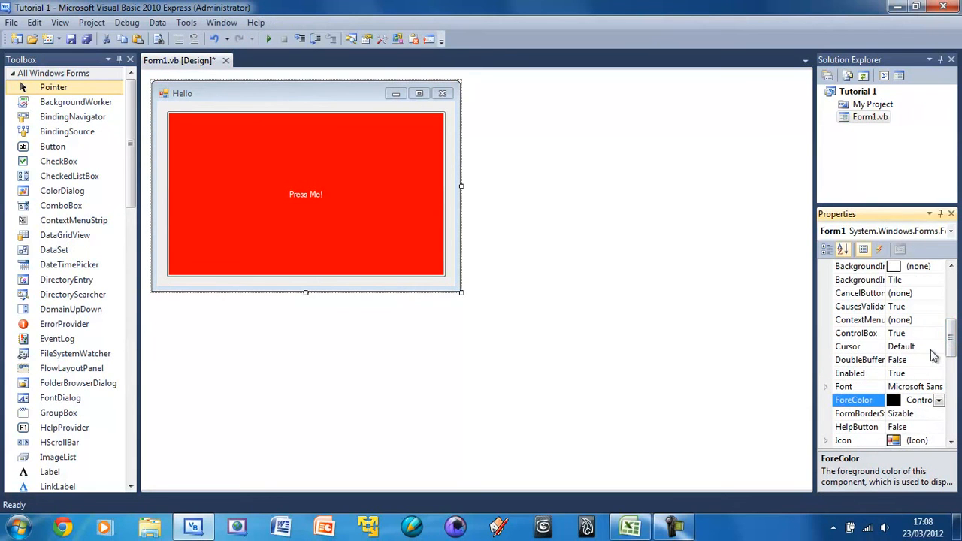
Step: Set Form1's Cursor property to Cross
{"action": "left_click", "coordinate": [938, 347]}
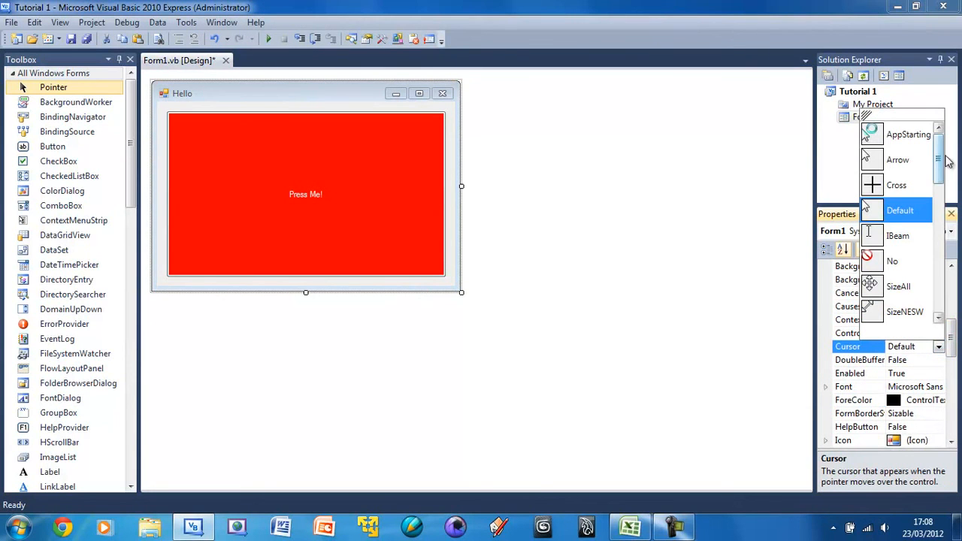
{"action": "mouse_move", "coordinate": [337, 143]}
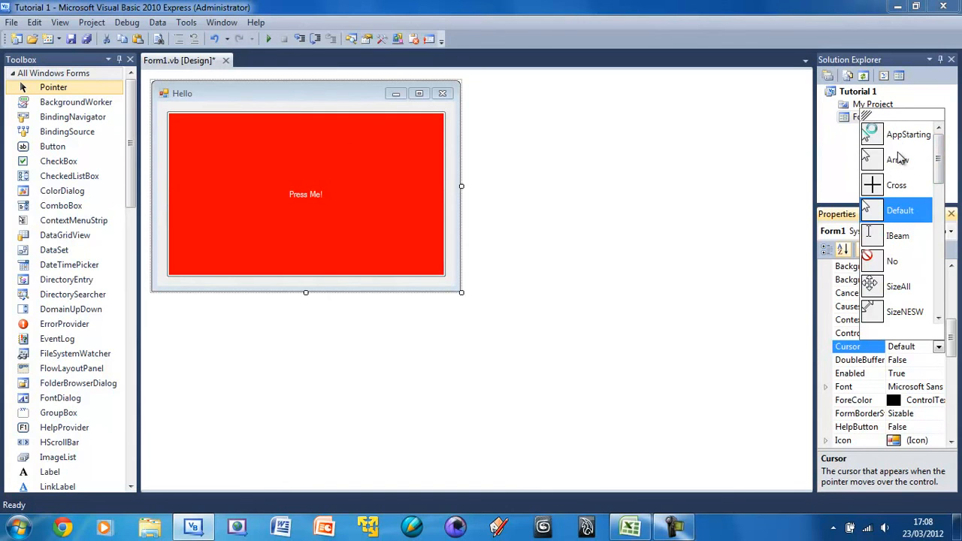
{"action": "mouse_move", "coordinate": [900, 196]}
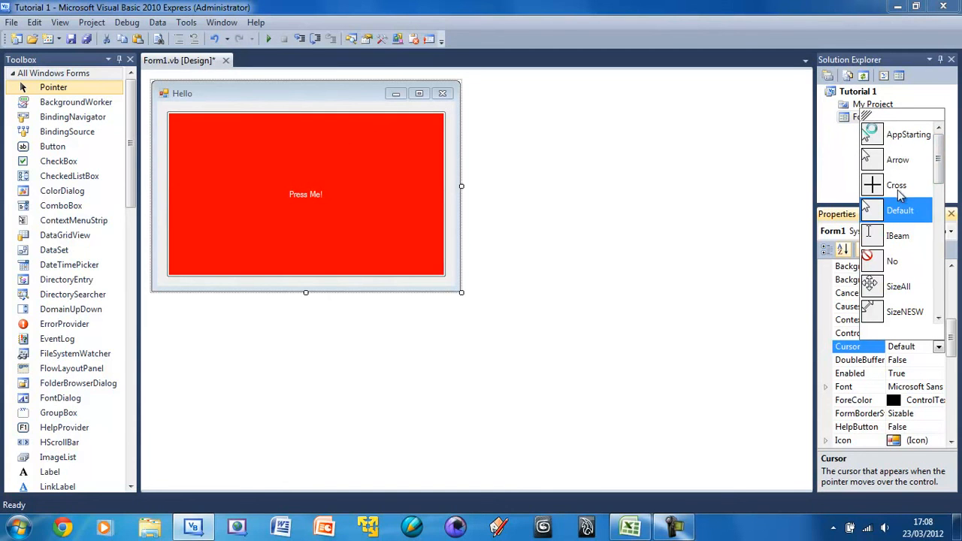
{"action": "left_click", "coordinate": [896, 185]}
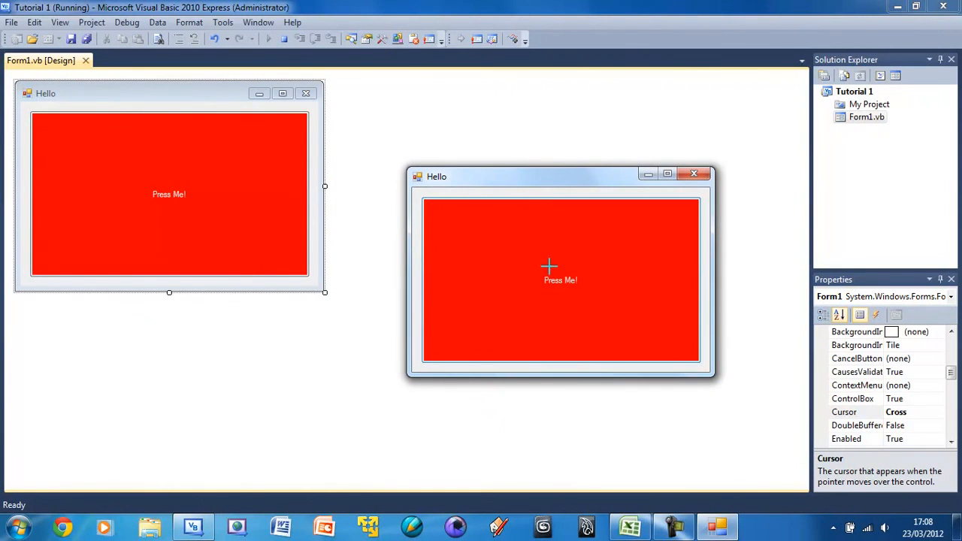
{"action": "mouse_move", "coordinate": [481, 202]}
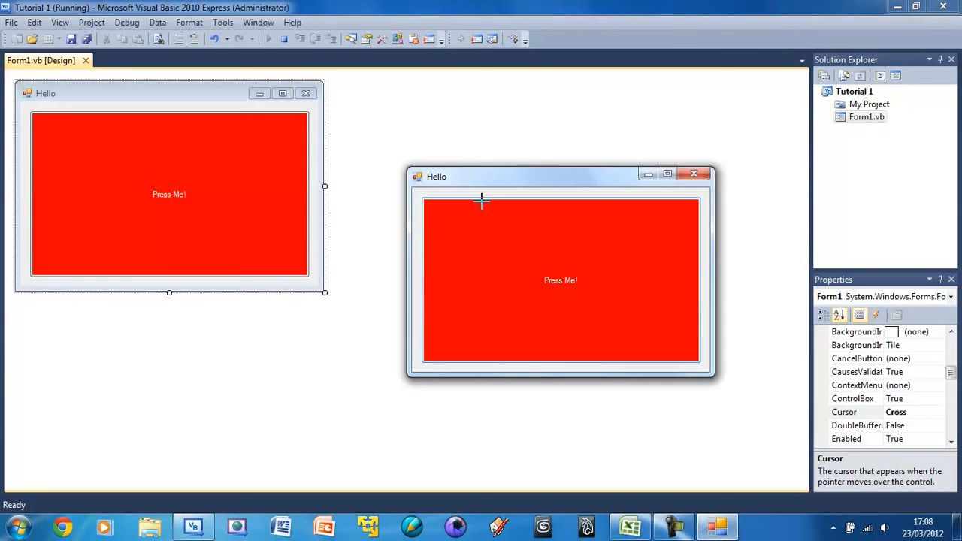
{"action": "mouse_move", "coordinate": [558, 227]}
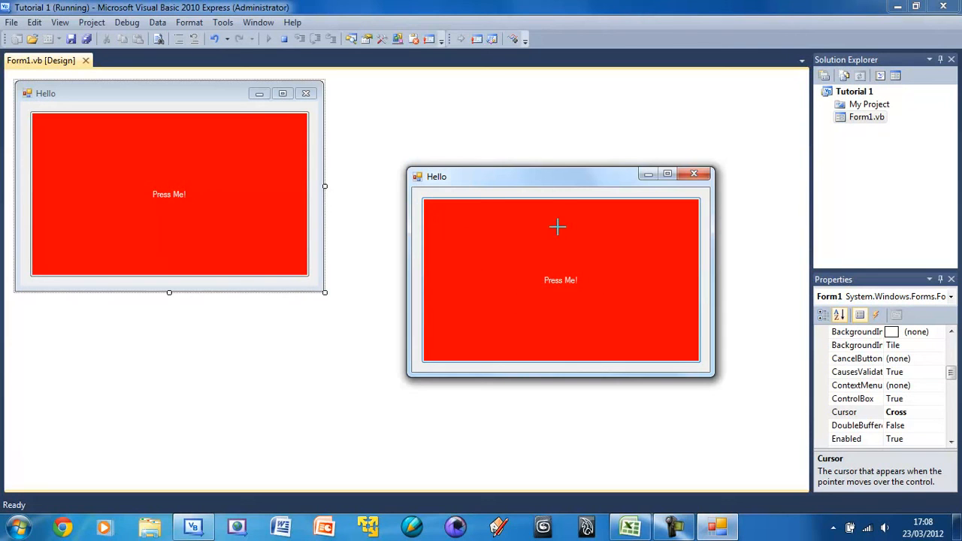
{"action": "mouse_move", "coordinate": [567, 276]}
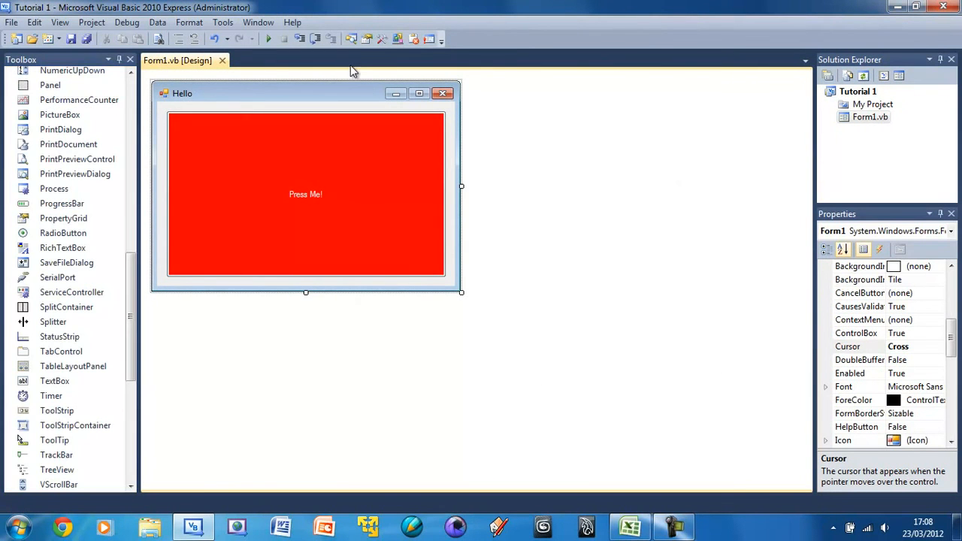
{"action": "mouse_move", "coordinate": [348, 150]}
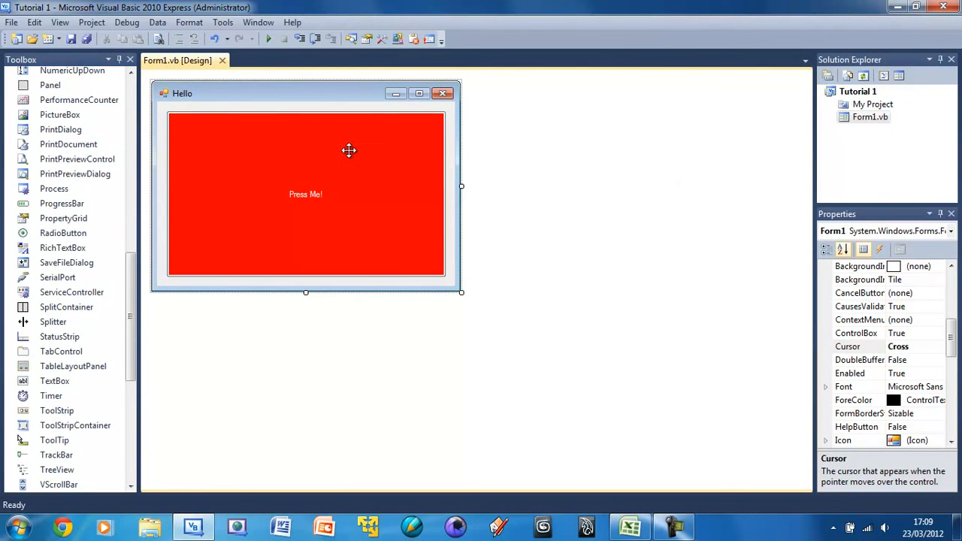
{"action": "mouse_move", "coordinate": [351, 183]}
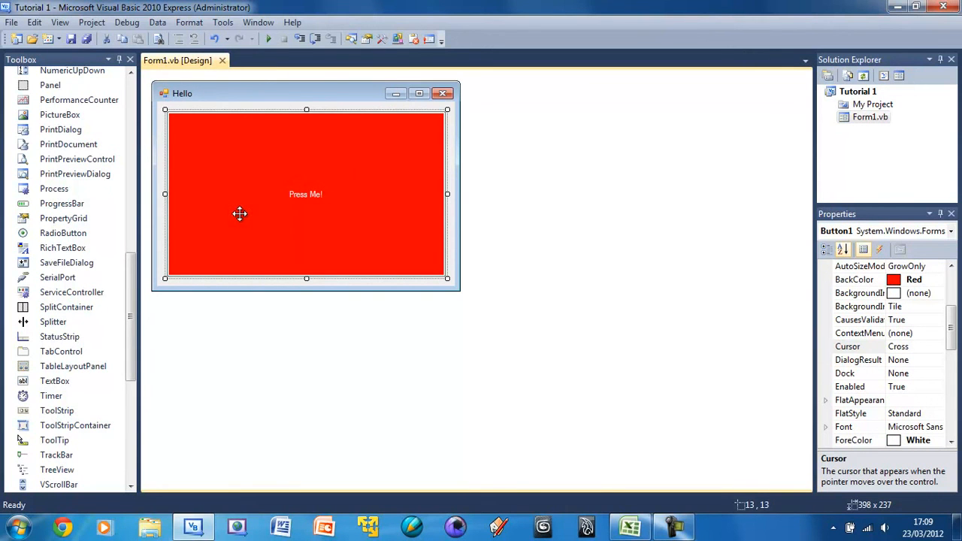
{"action": "mouse_move", "coordinate": [188, 213]}
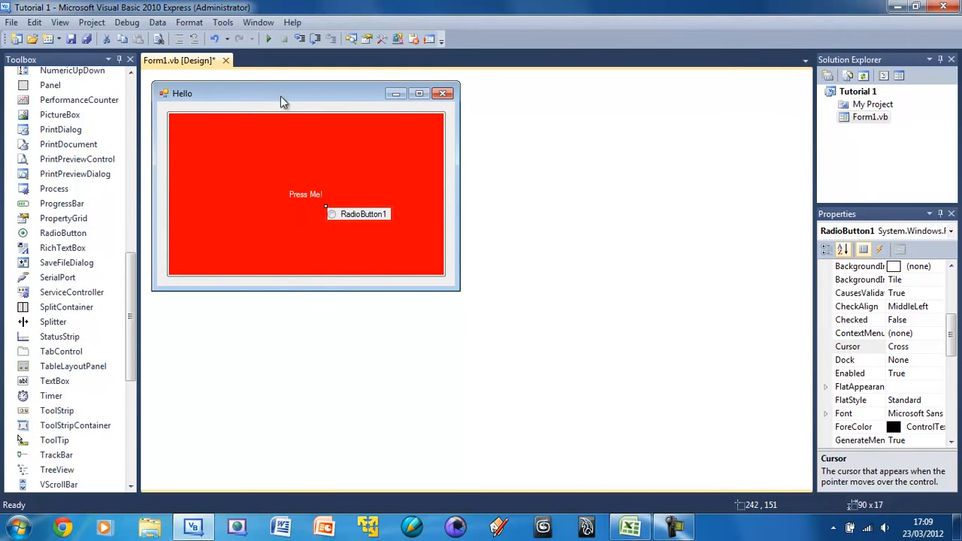
Step: Place a RadioButton on the form over the red Press Me! button
{"action": "left_click", "coordinate": [237, 171]}
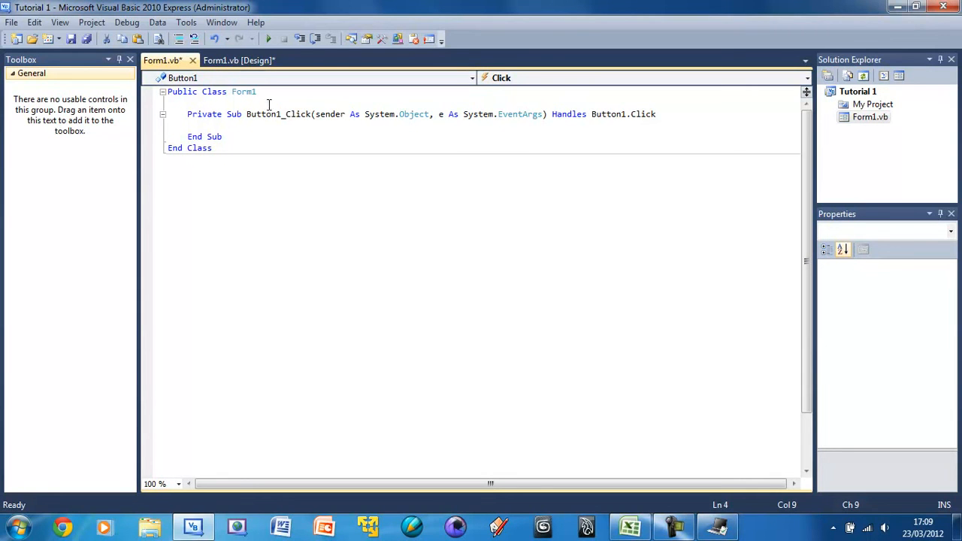
Step: Generate an empty Form1_Load handler from the designer, then return to the Hello form design
{"action": "left_click", "coordinate": [239, 60]}
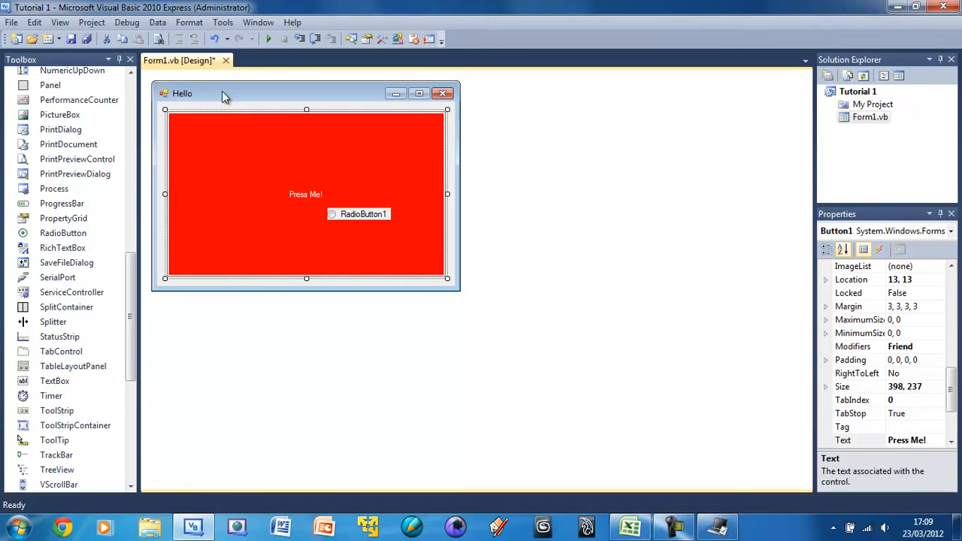
{"action": "double_click", "coordinate": [305, 194]}
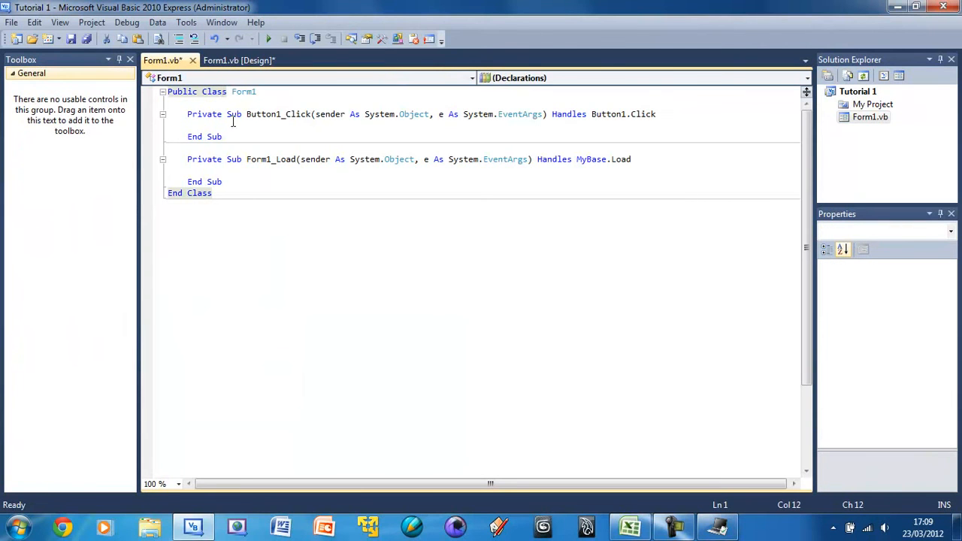
{"action": "double_click", "coordinate": [257, 159]}
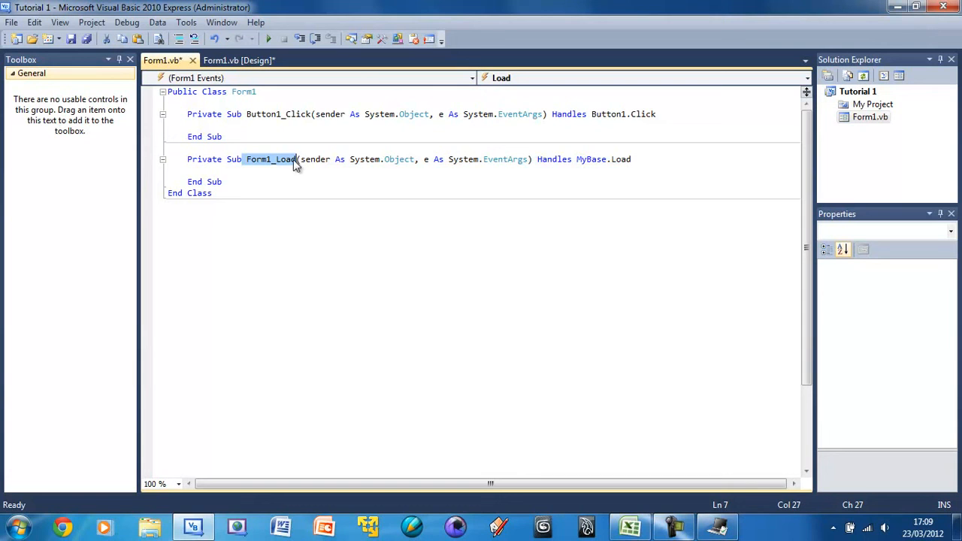
{"action": "mouse_move", "coordinate": [312, 158]}
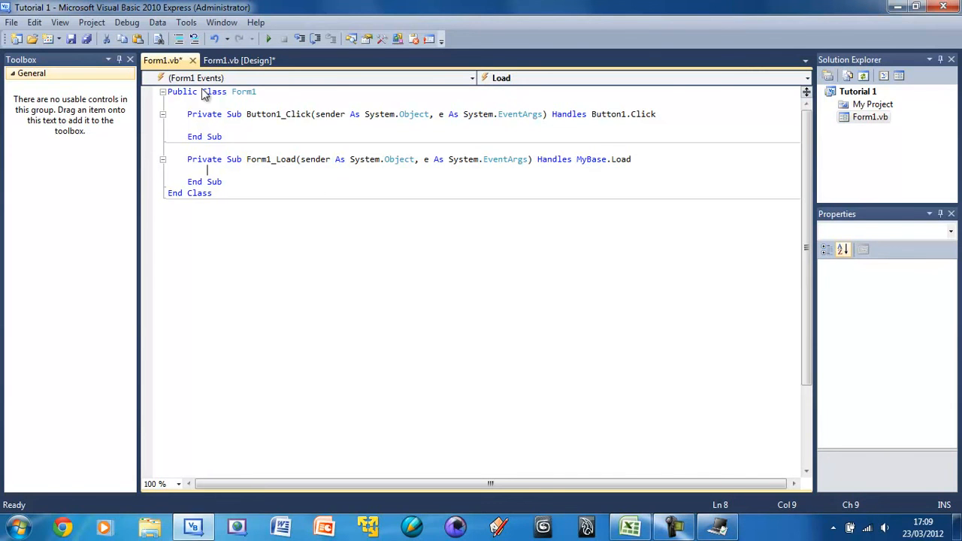
{"action": "left_click", "coordinate": [239, 60]}
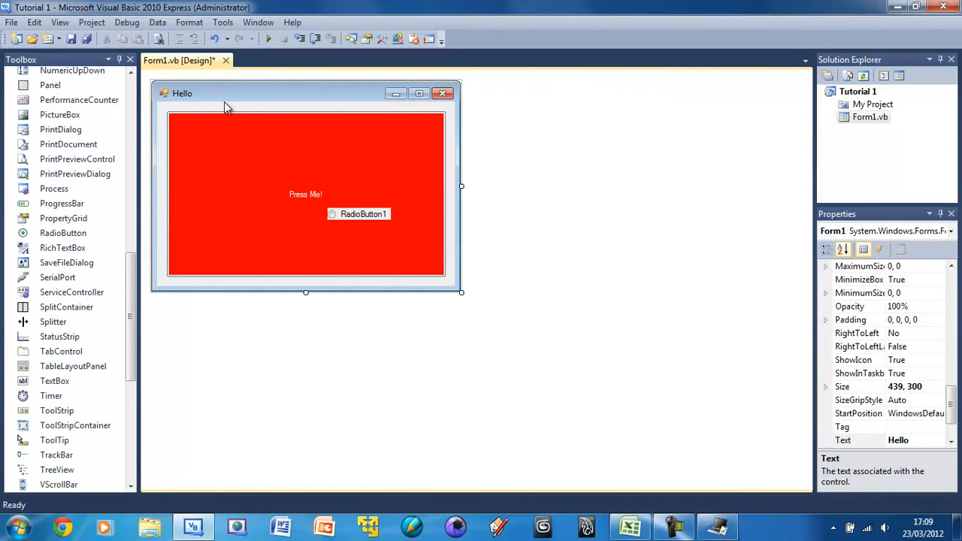